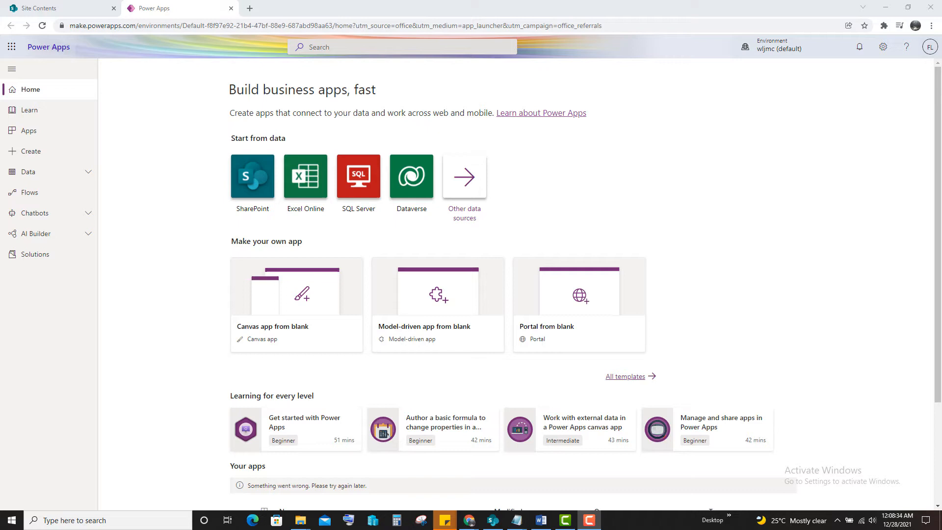
{"action": "mouse_move", "coordinate": [138, 221]}
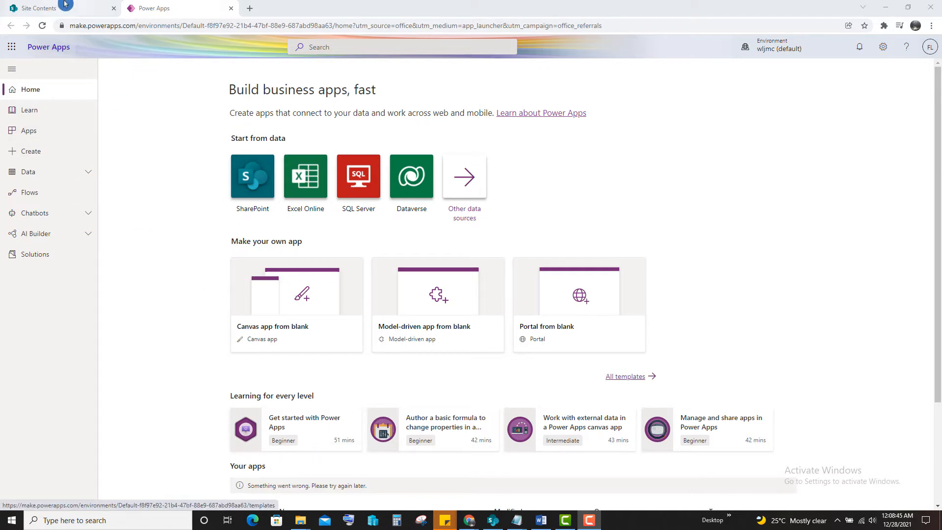
Switch from the Power Apps home page to the SharePoint teamsite1 site contents tab.
{"action": "left_click", "coordinate": [39, 8]}
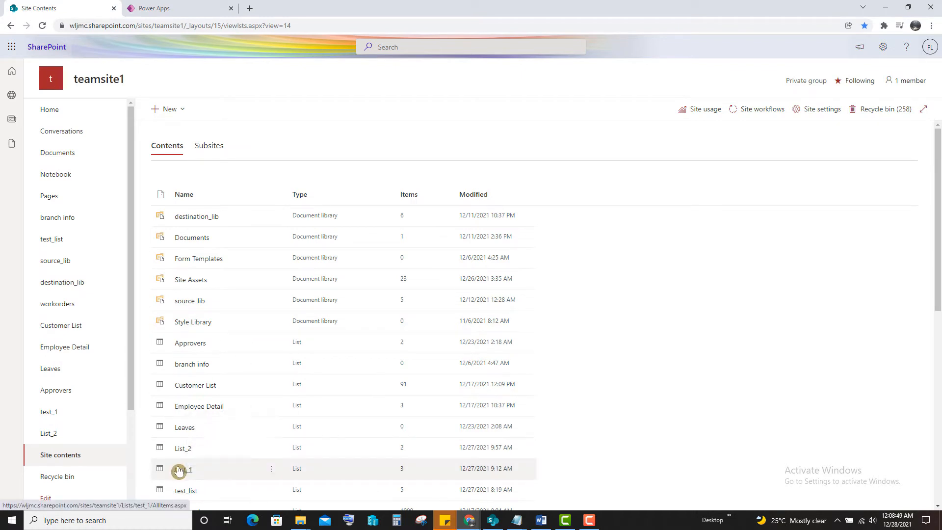
From the test_1 list, start creating a Power Apps app via Integrate > Power Apps.
{"action": "left_click", "coordinate": [182, 468]}
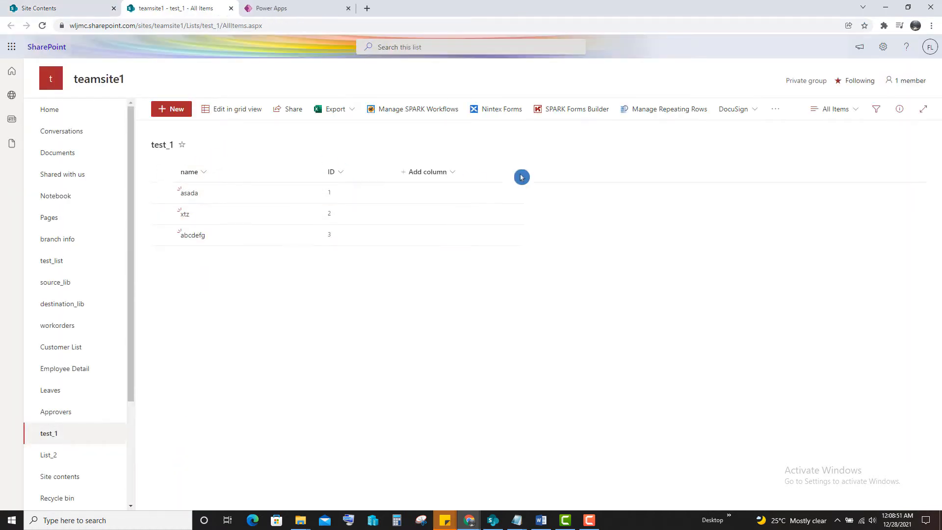
{"action": "left_click", "coordinate": [775, 109]}
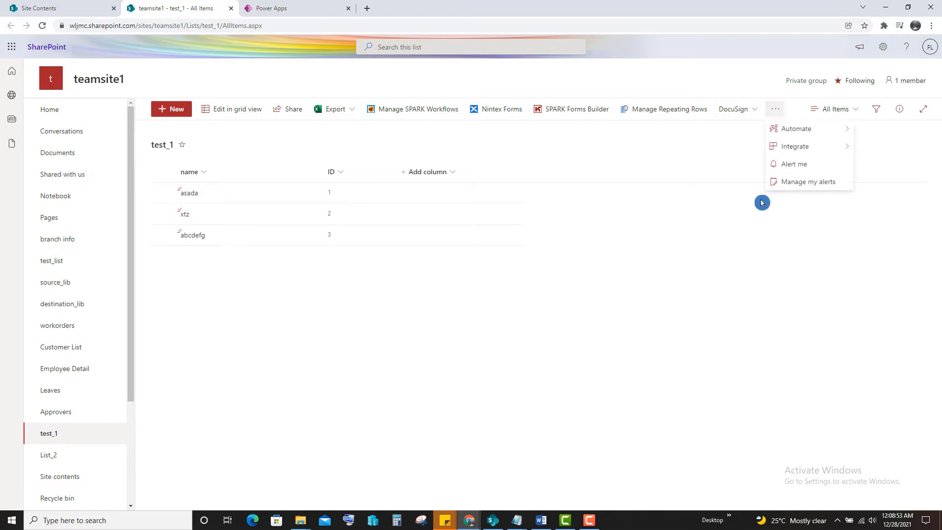
{"action": "left_click", "coordinate": [798, 146]}
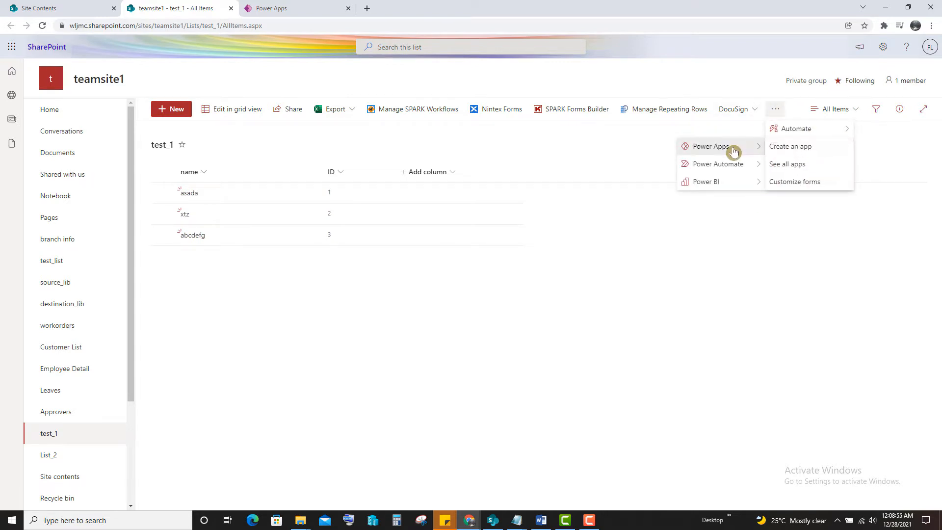
{"action": "left_click", "coordinate": [790, 146]}
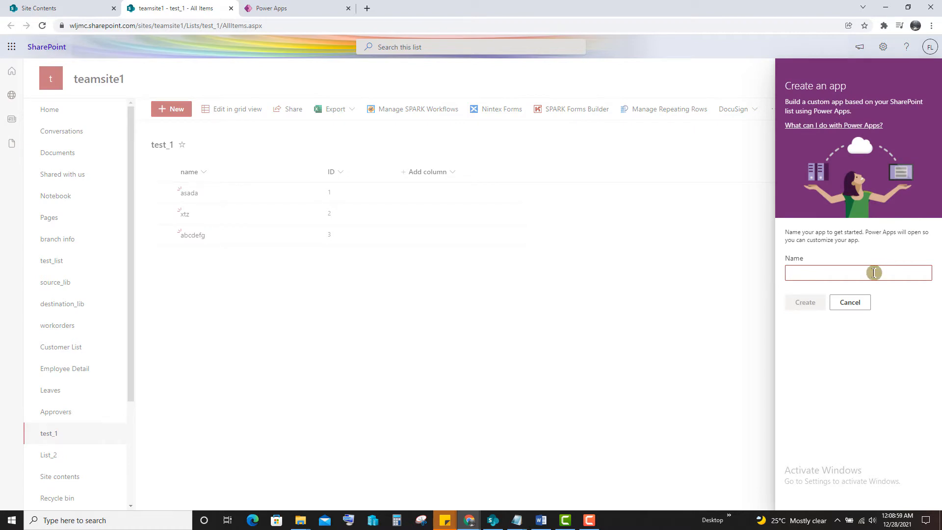
Name the new canvas app Test_1_App and create it.
{"action": "type", "text": "Test"}
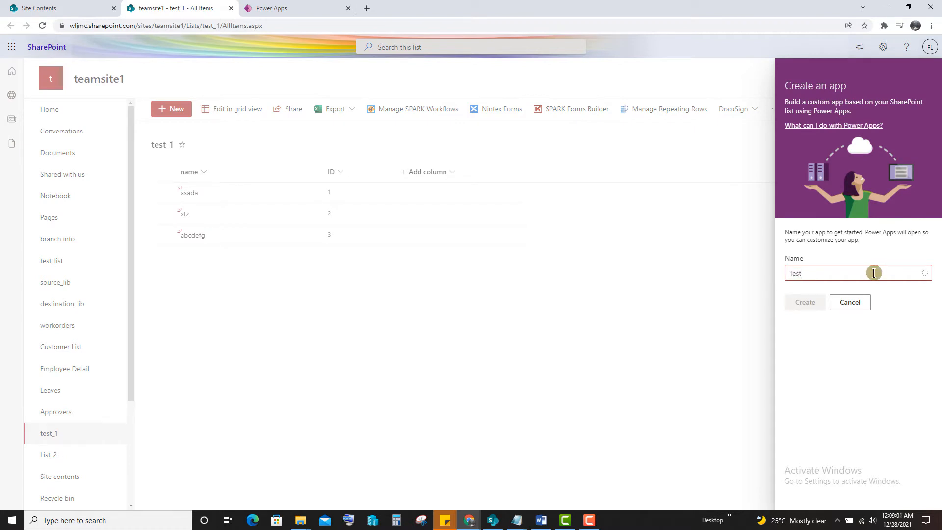
{"action": "type", "text": "_1"}
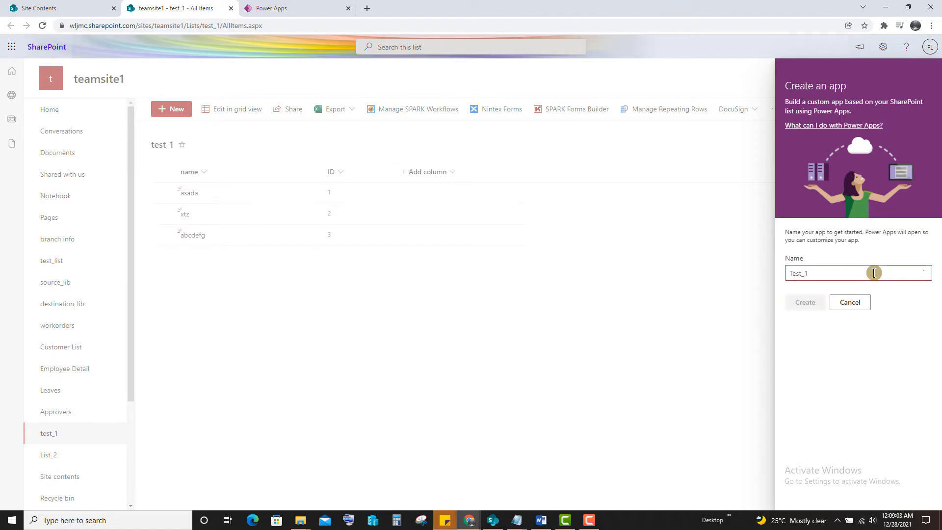
{"action": "type", "text": "_Ap"}
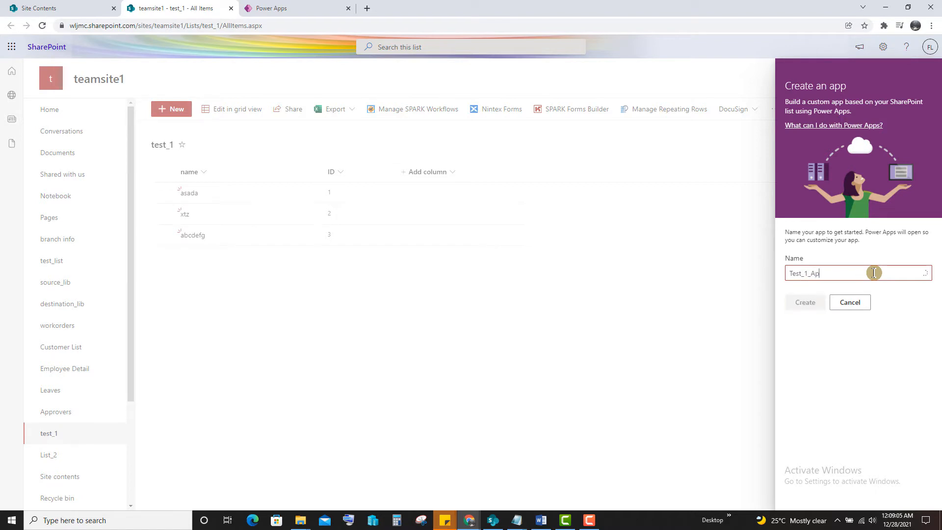
{"action": "left_click", "coordinate": [805, 303]}
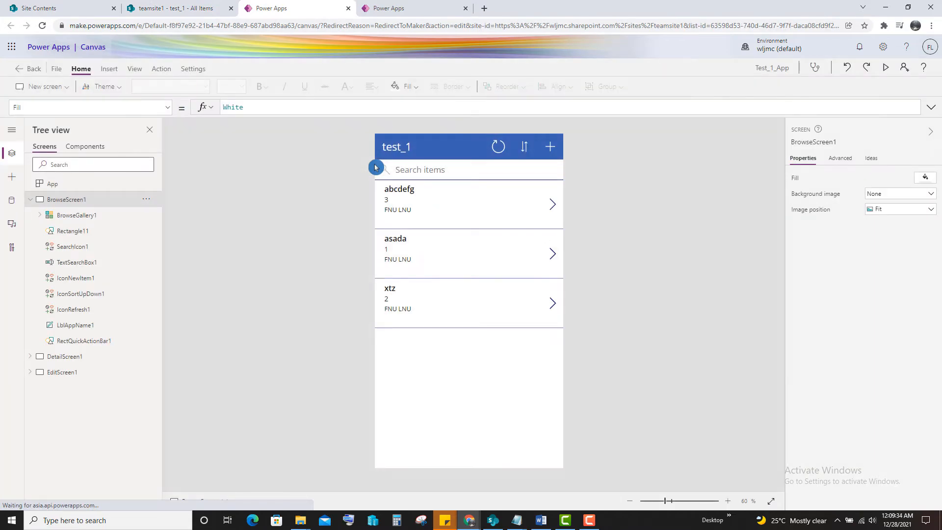
{"action": "mouse_move", "coordinate": [454, 259]}
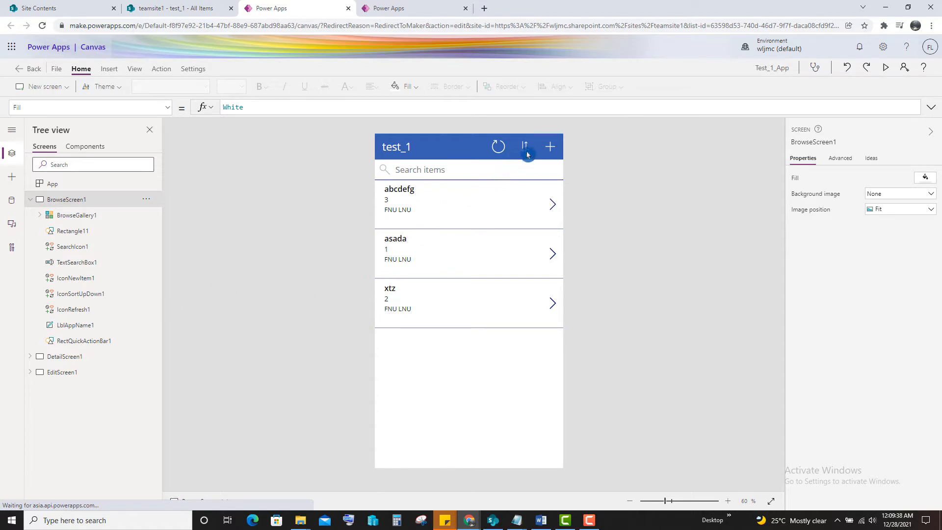
Preview the app and rename the abcdefg item to abcdefg123.
{"action": "left_click", "coordinate": [885, 67]}
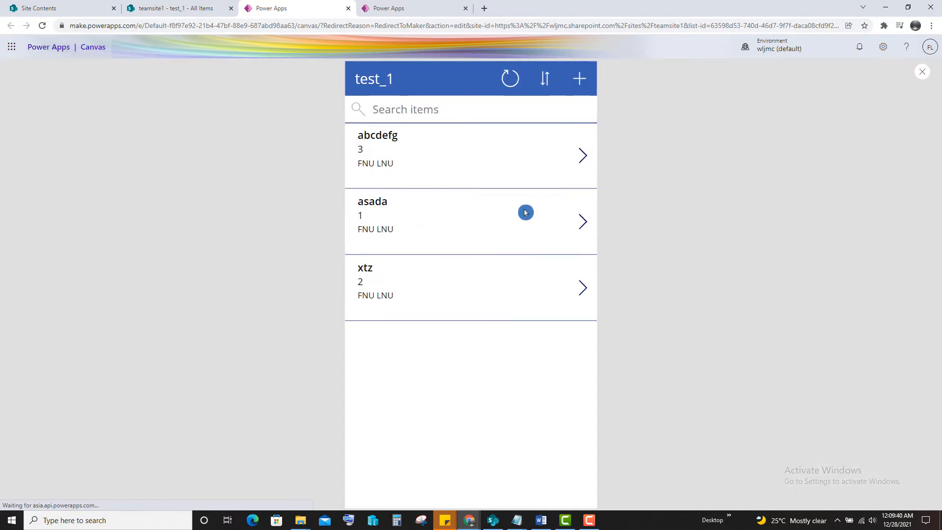
{"action": "mouse_move", "coordinate": [395, 141]}
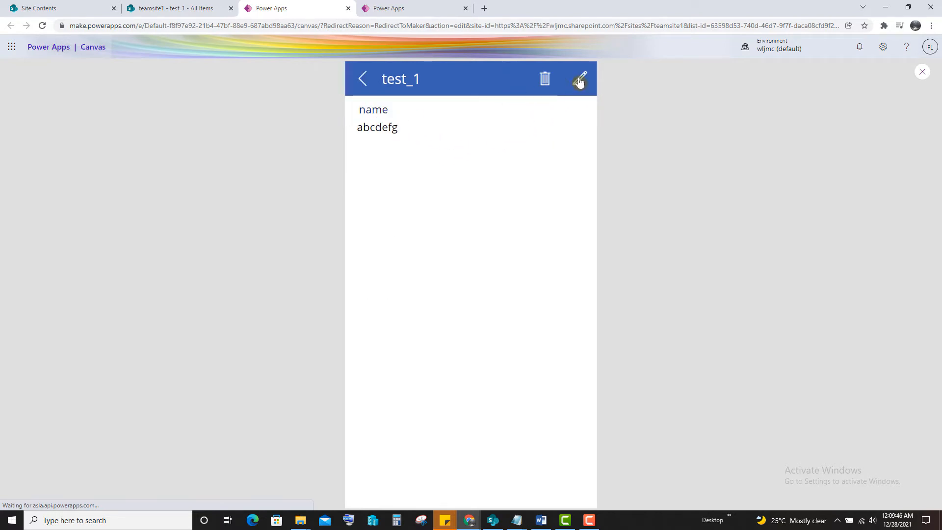
{"action": "left_click", "coordinate": [579, 79]}
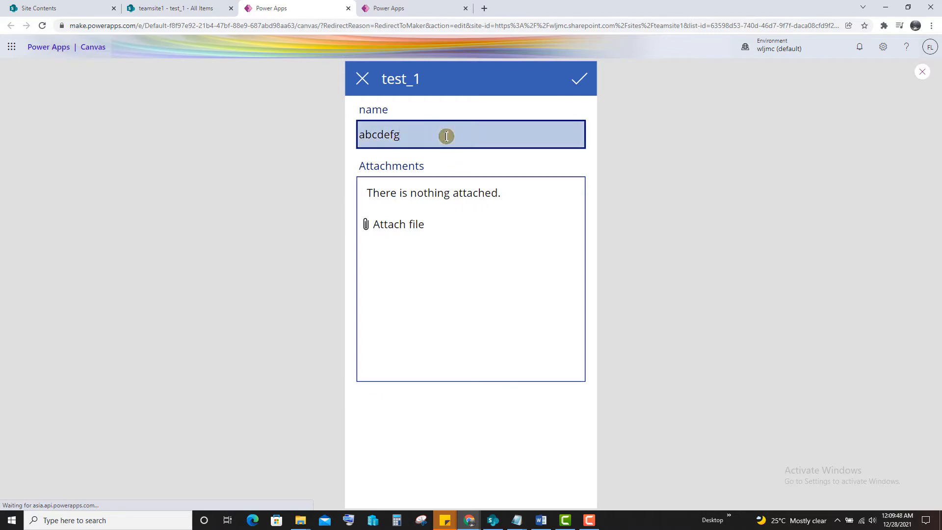
{"action": "type", "text": "123"}
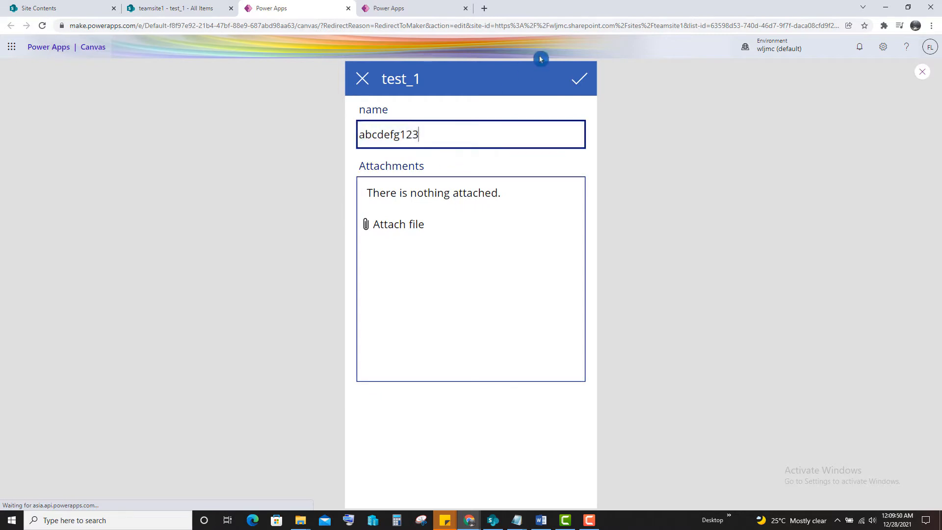
{"action": "left_click", "coordinate": [579, 79]}
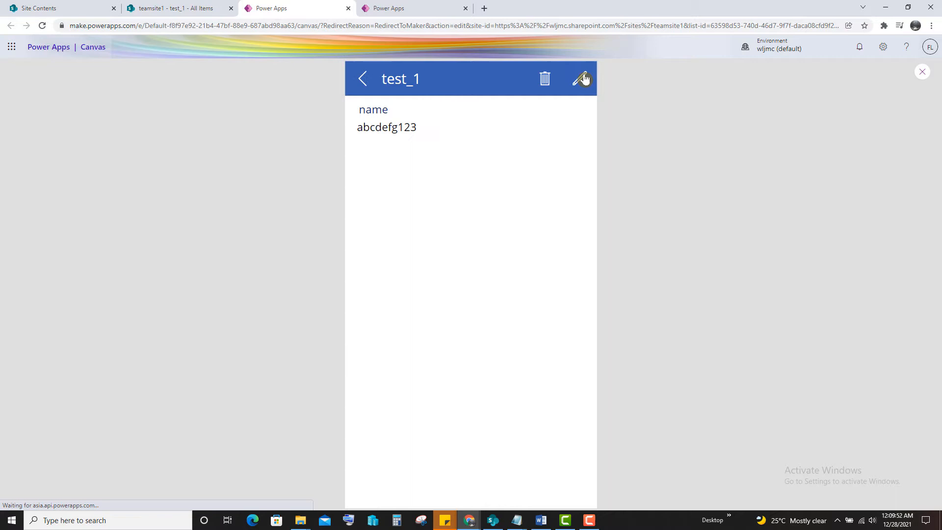
Verify the rename in the SharePoint test_1 list and return to the running app.
{"action": "left_click", "coordinate": [175, 8]}
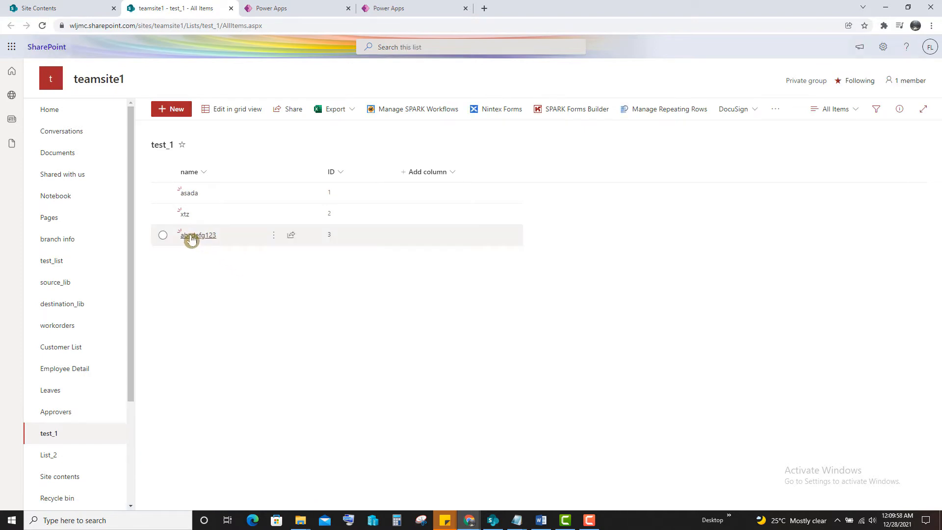
{"action": "left_click", "coordinate": [162, 235]}
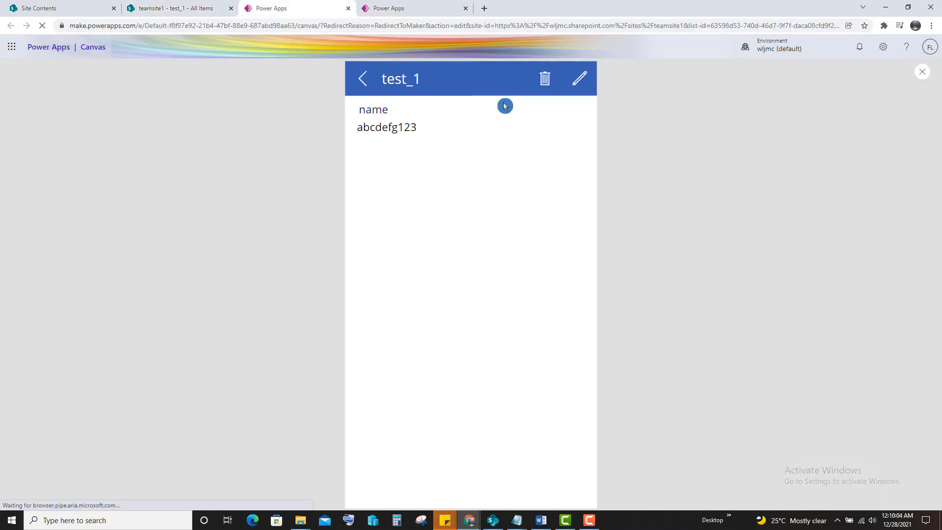
{"action": "mouse_move", "coordinate": [544, 78]}
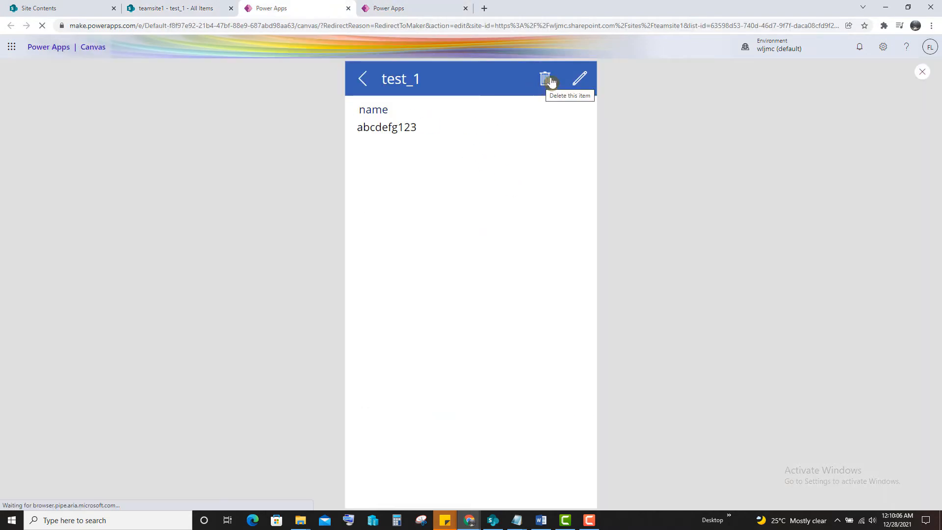
Delete the abcdefg123 item and confirm its removal in the SharePoint test_1 list.
{"action": "left_click", "coordinate": [545, 78]}
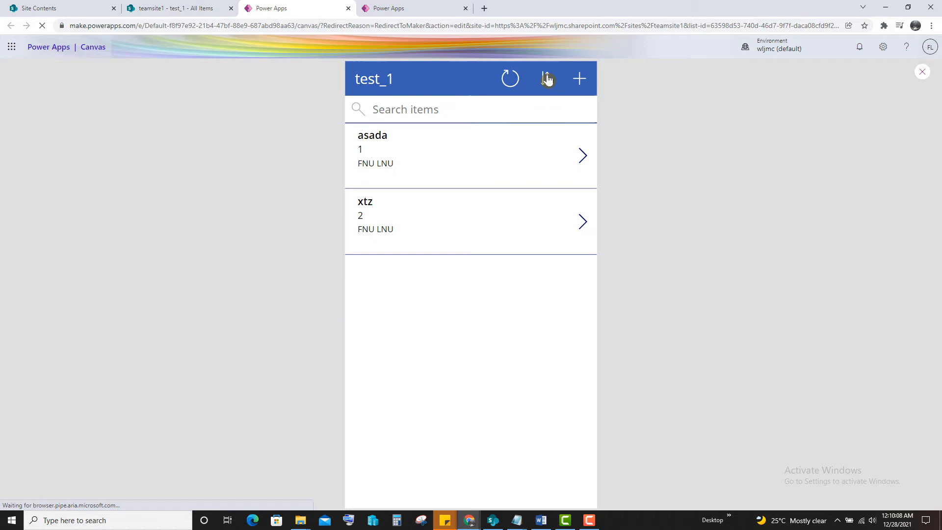
{"action": "left_click", "coordinate": [175, 8]}
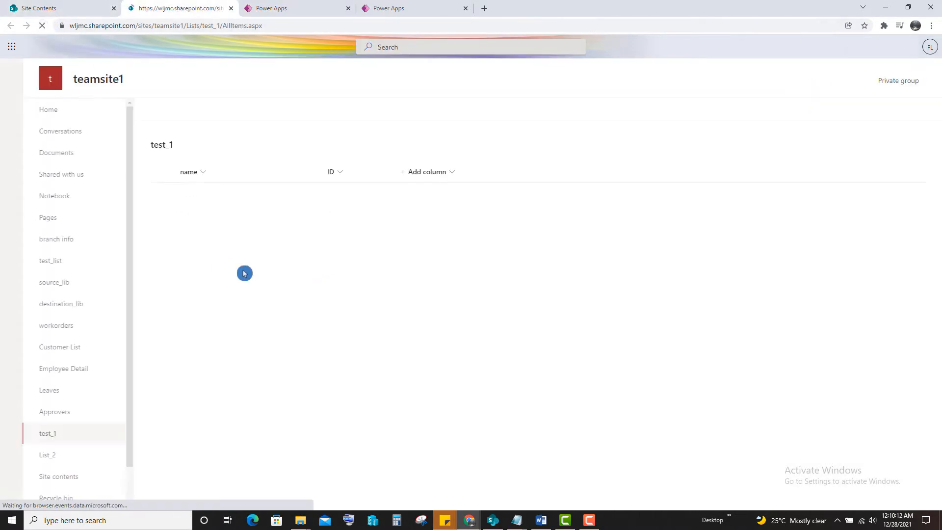
{"action": "left_click", "coordinate": [387, 8]}
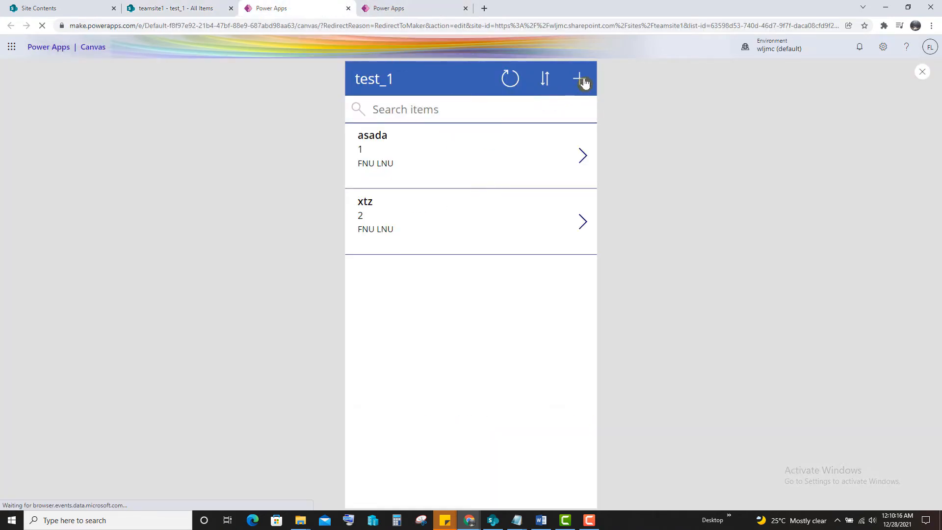
Add a new list item titled ABC1234 in the running app.
{"action": "left_click", "coordinate": [579, 78]}
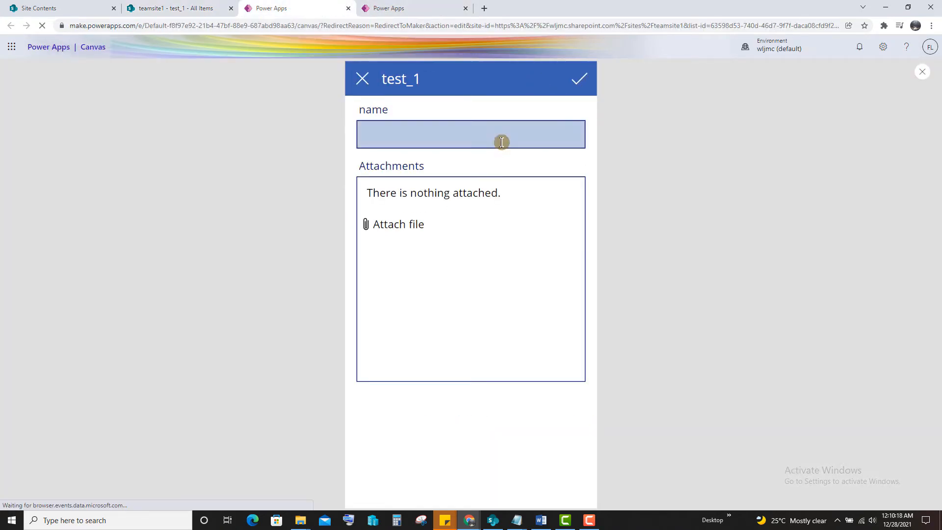
{"action": "type", "text": "A"}
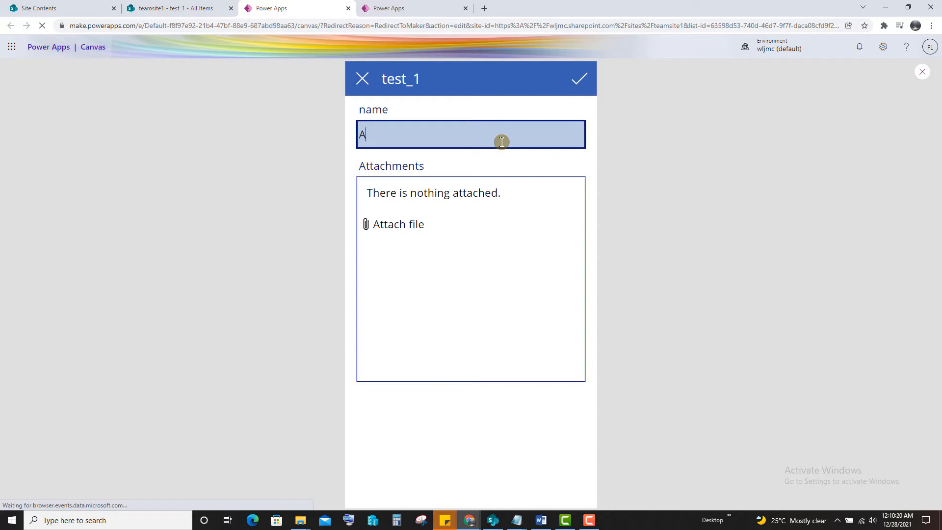
{"action": "type", "text": "BC12"}
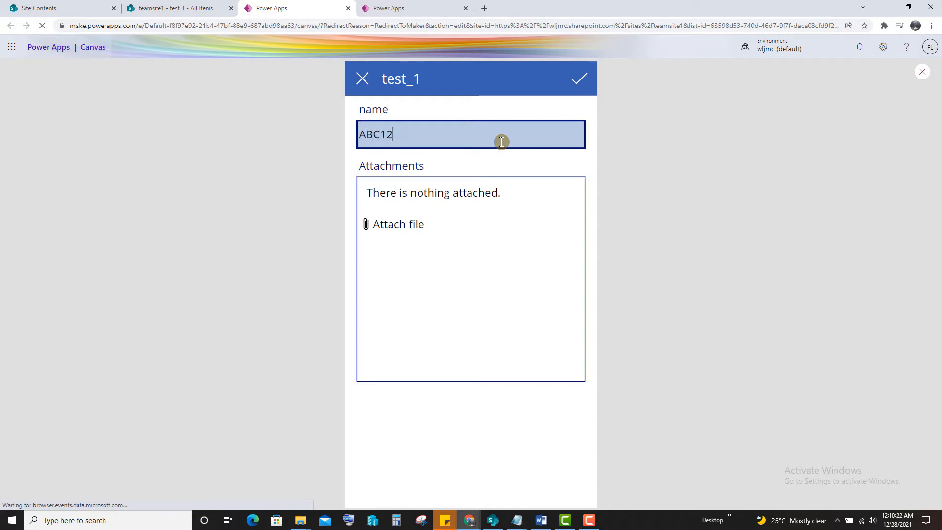
{"action": "type", "text": "34"}
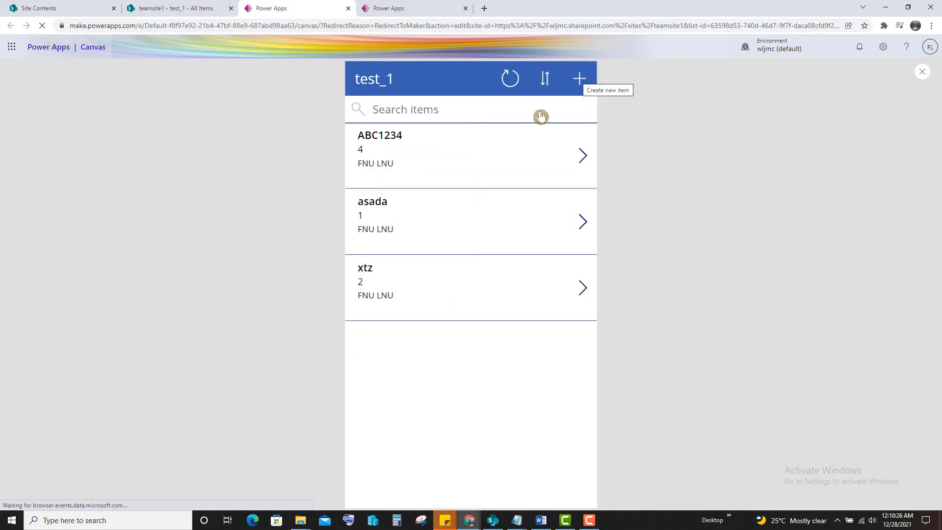
{"action": "double_click", "coordinate": [390, 135]}
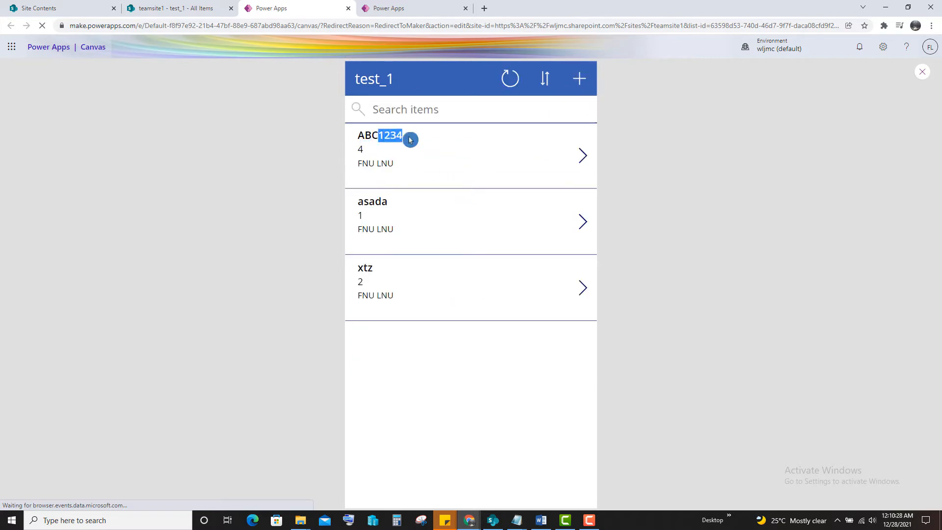
Check ABC1234 in the SharePoint list, then return to the Power Apps home page.
{"action": "left_click", "coordinate": [175, 8]}
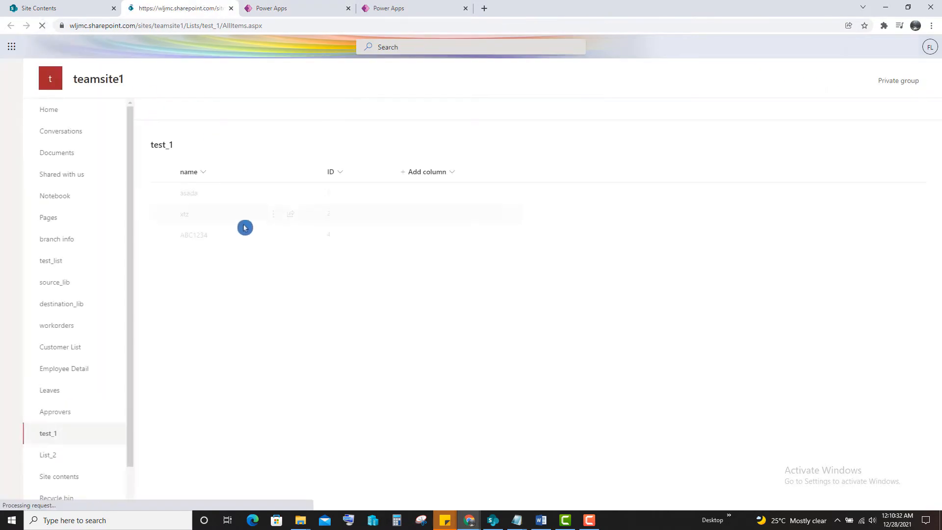
{"action": "left_click", "coordinate": [295, 8]}
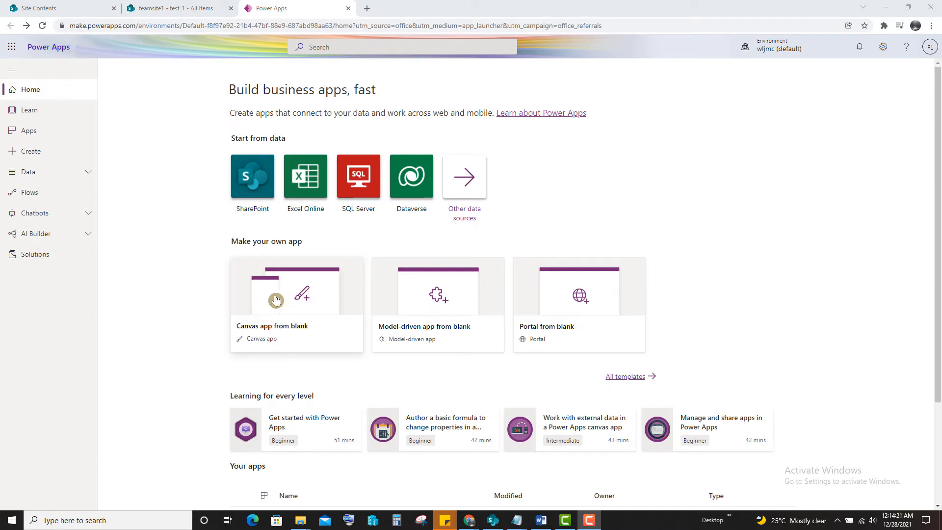
Create a blank phone-format canvas app named List_2_Apps.
{"action": "left_click", "coordinate": [296, 286]}
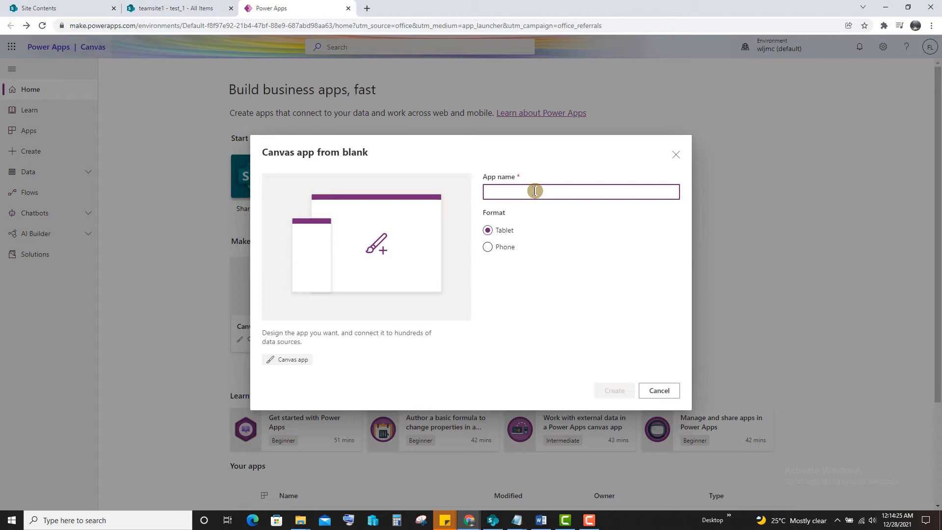
{"action": "type", "text": "List_"}
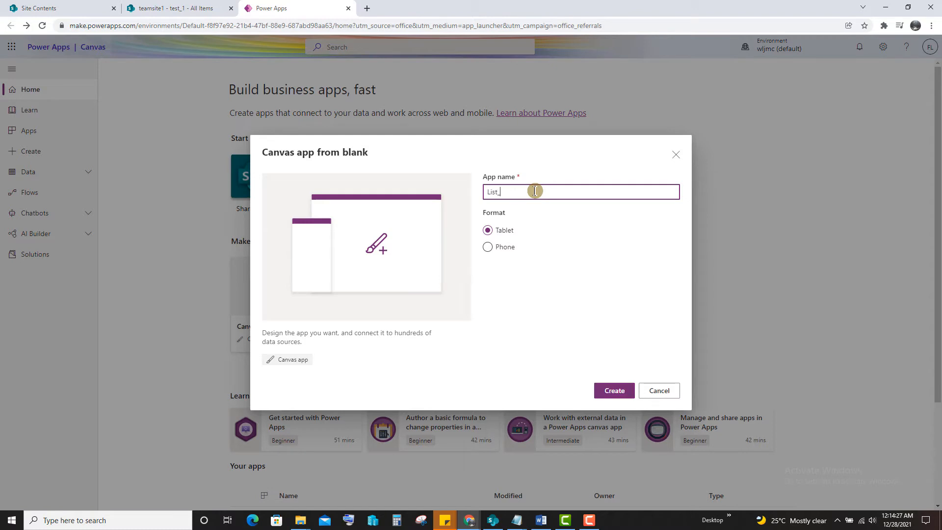
{"action": "type", "text": "2_"}
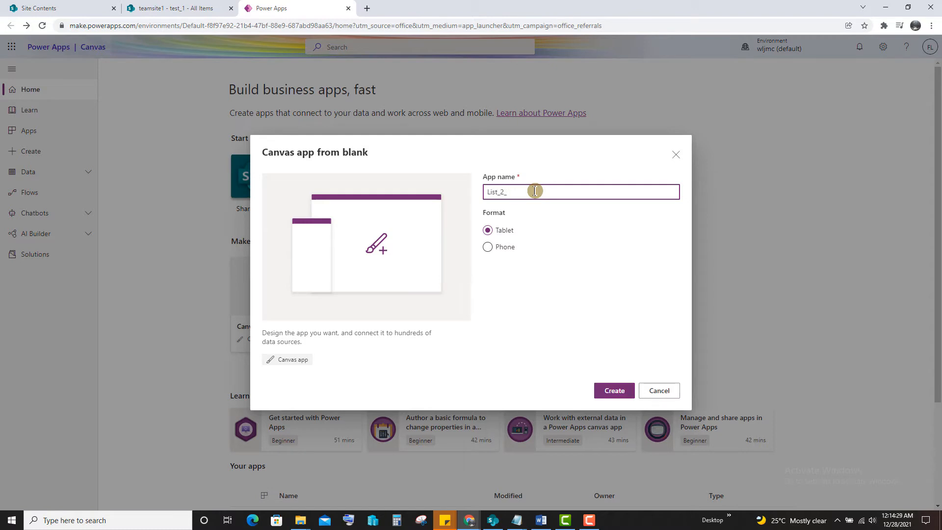
{"action": "type", "text": "Apps"}
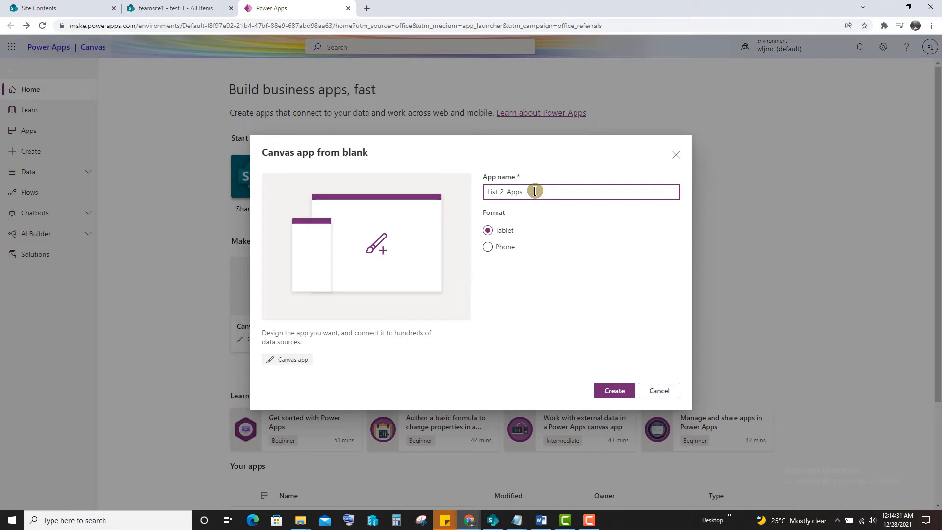
{"action": "left_click", "coordinate": [488, 247]}
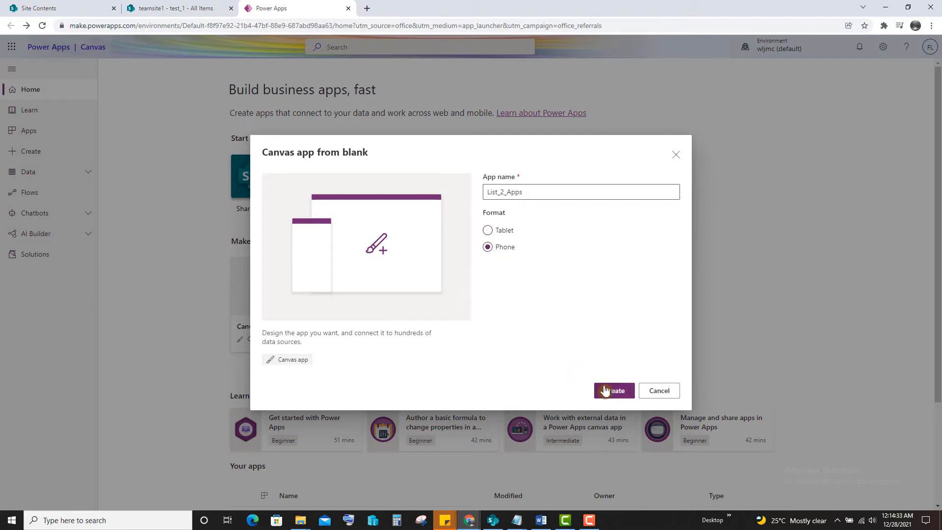
{"action": "left_click", "coordinate": [613, 391]}
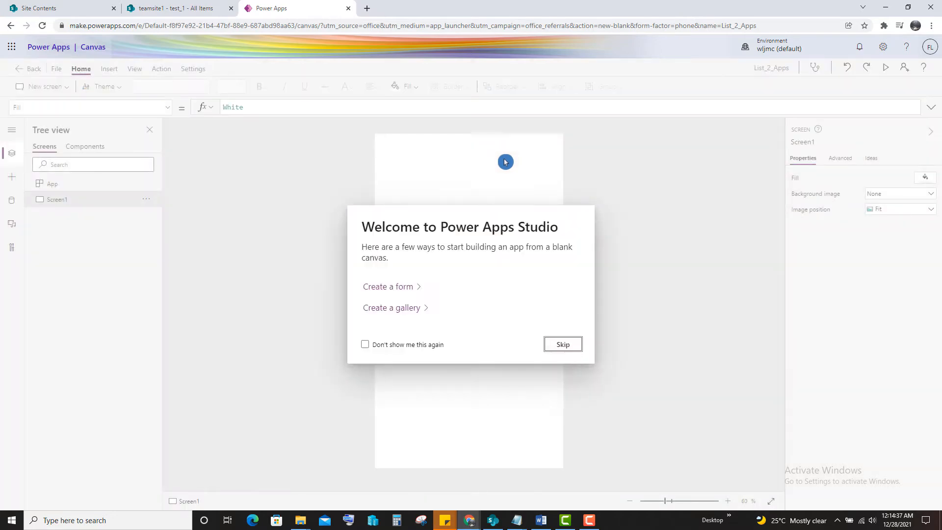
Dismiss the welcome prompt and rename Screen1 to AddEdit_Screen1.
{"action": "left_click", "coordinate": [561, 344]}
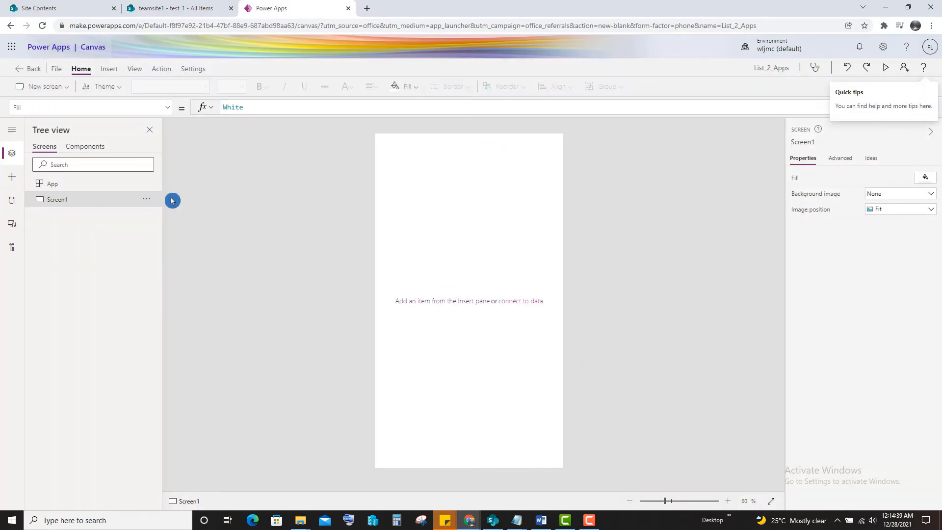
{"action": "left_click", "coordinate": [145, 200]}
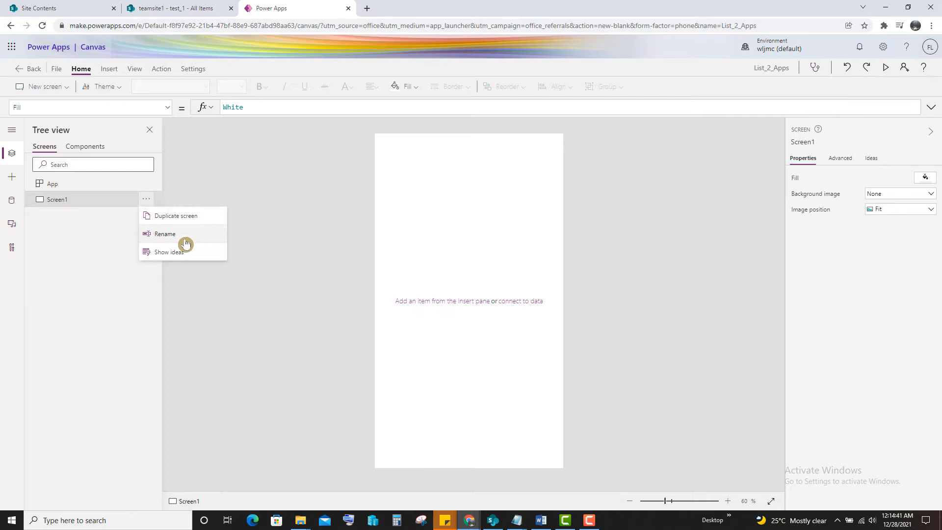
{"action": "left_click", "coordinate": [165, 233]}
{"action": "type", "text": "AddEdit_"}
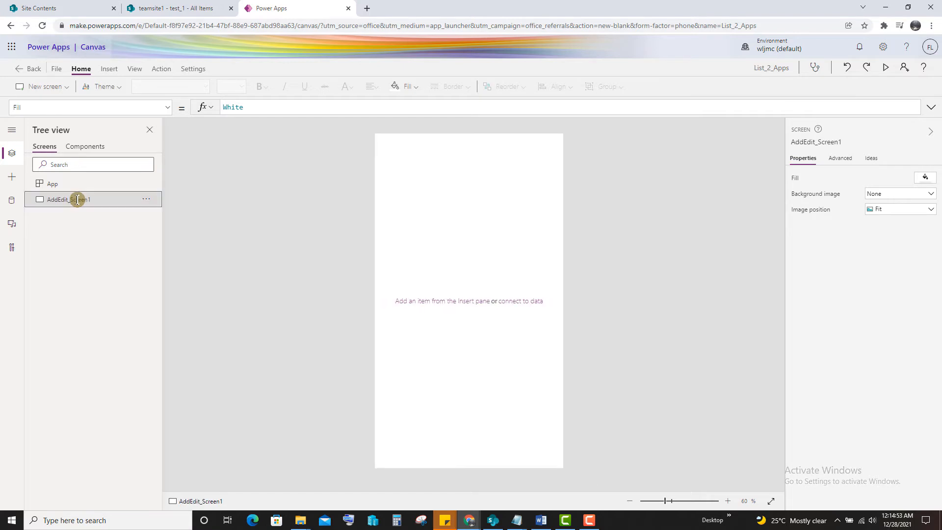
{"action": "mouse_move", "coordinate": [493, 246]}
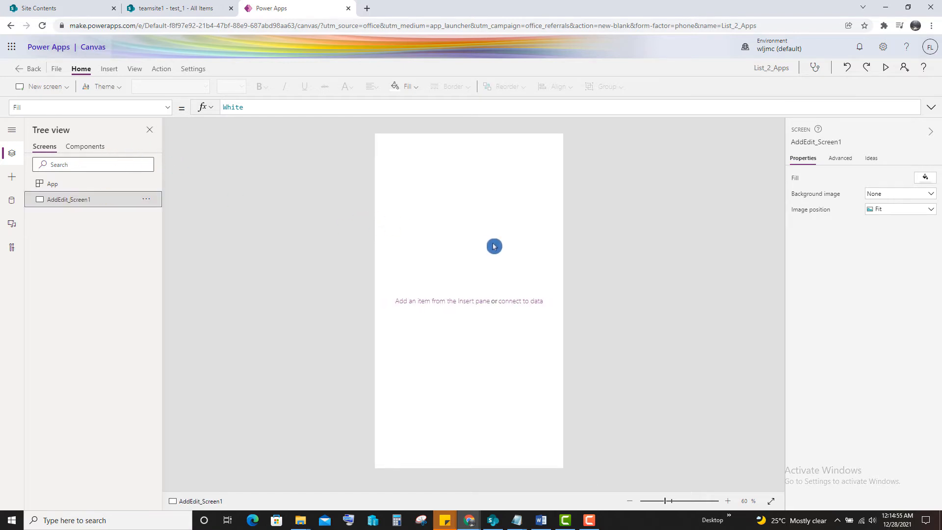
{"action": "left_click", "coordinate": [109, 69]}
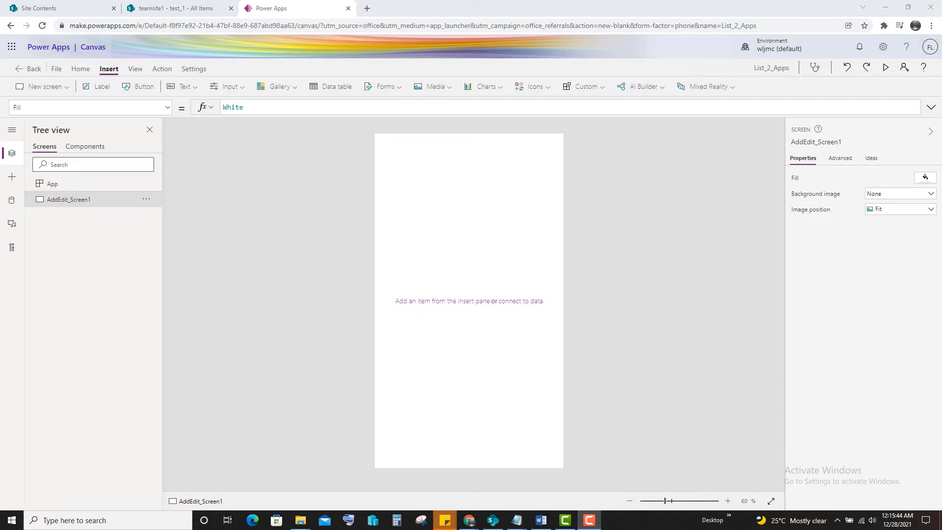
{"action": "mouse_move", "coordinate": [77, 75]}
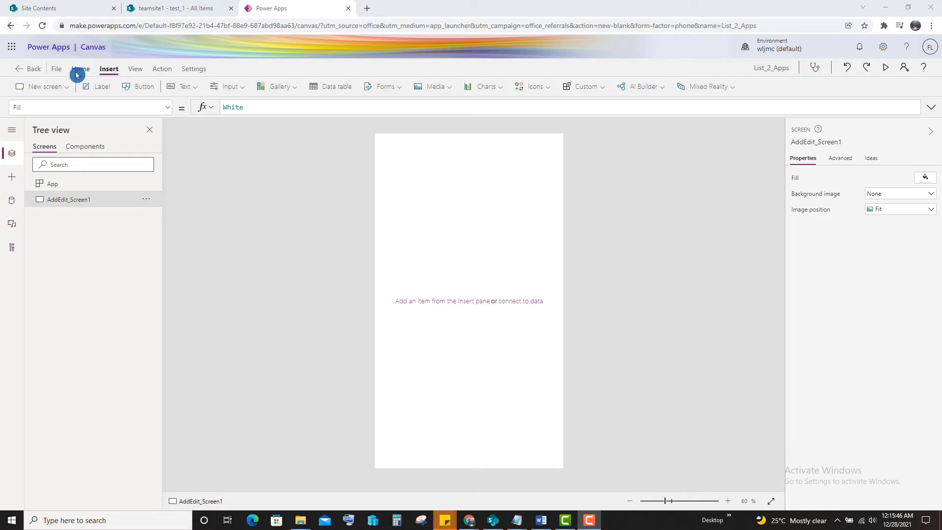
Add a list-template screen and rename it List_Screen2.
{"action": "left_click", "coordinate": [39, 86]}
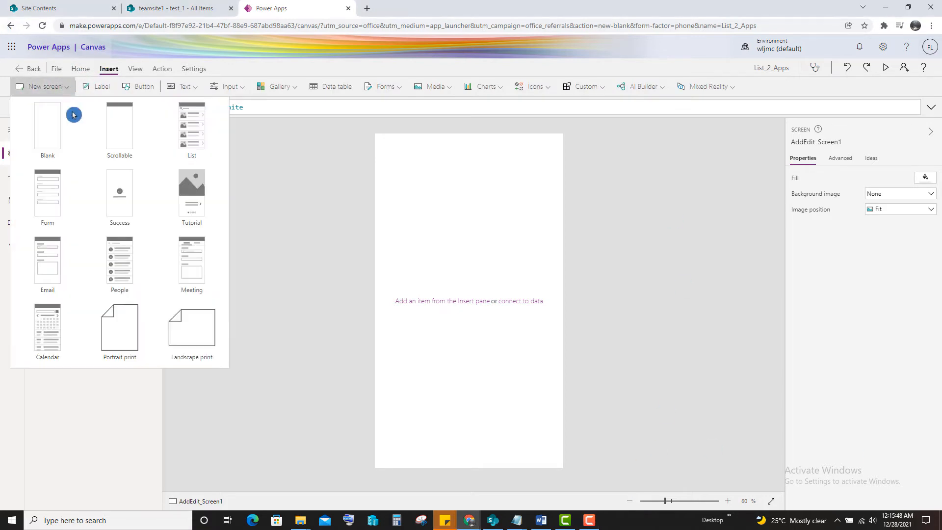
{"action": "left_click", "coordinate": [47, 126]}
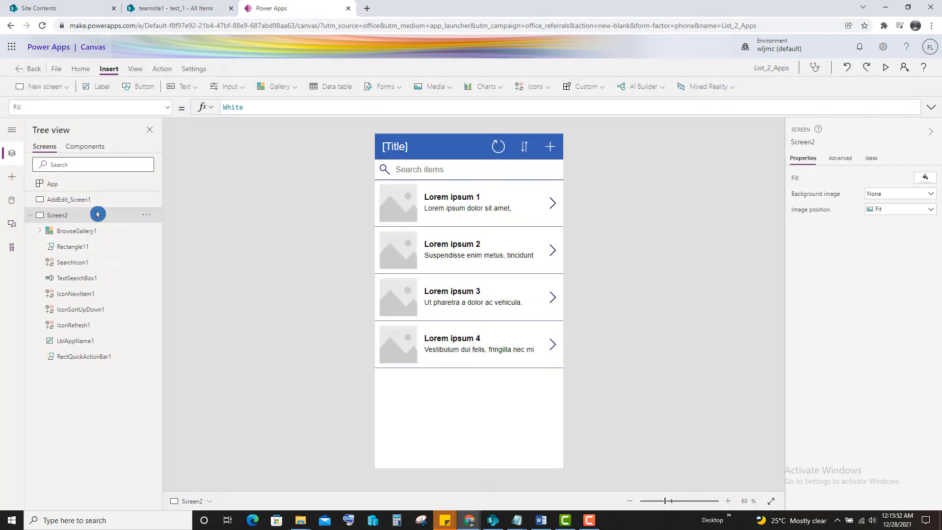
{"action": "left_click", "coordinate": [145, 215]}
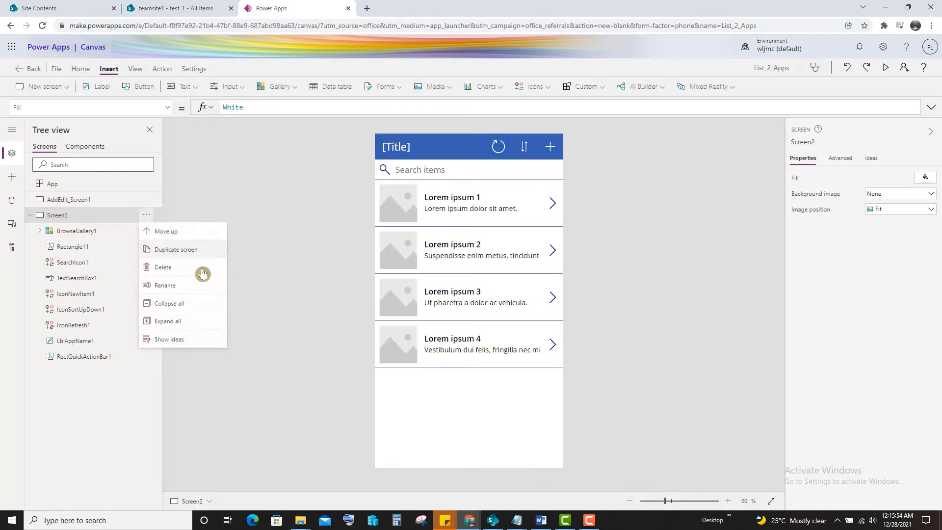
{"action": "left_click", "coordinate": [165, 285]}
{"action": "type", "text": "List_"}
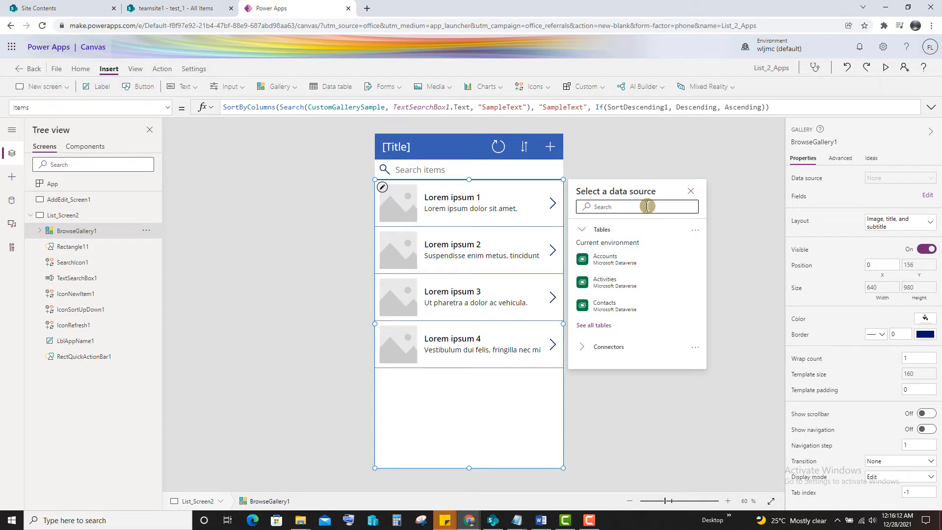
Connect BrowseGallery1 to the SharePoint List_2 list via the Connectors pane.
{"action": "left_click", "coordinate": [609, 346]}
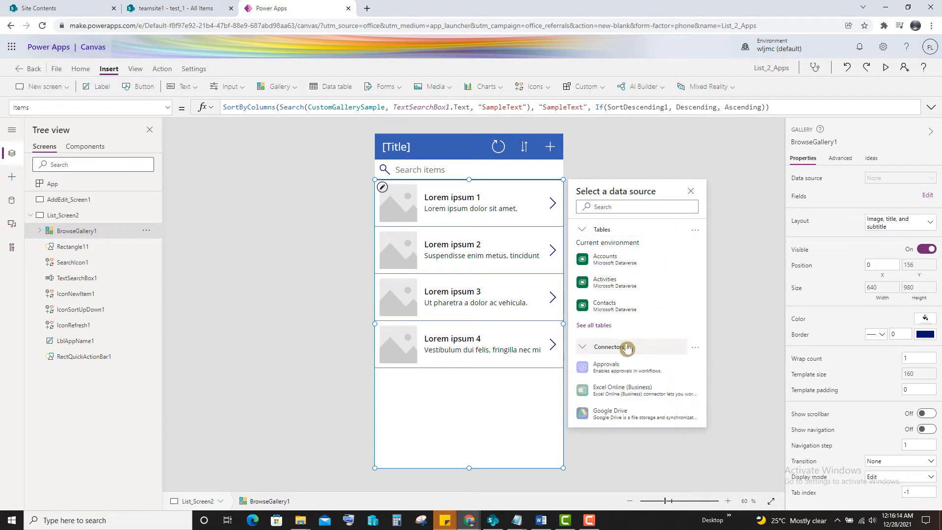
{"action": "scroll", "scroll_direction": "down", "scroll_amount": 3}
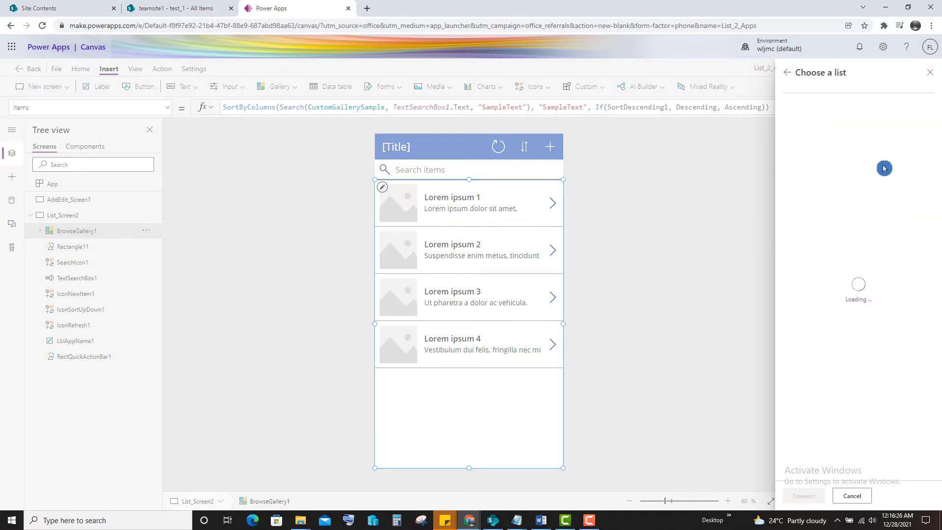
{"action": "left_click", "coordinate": [789, 257]}
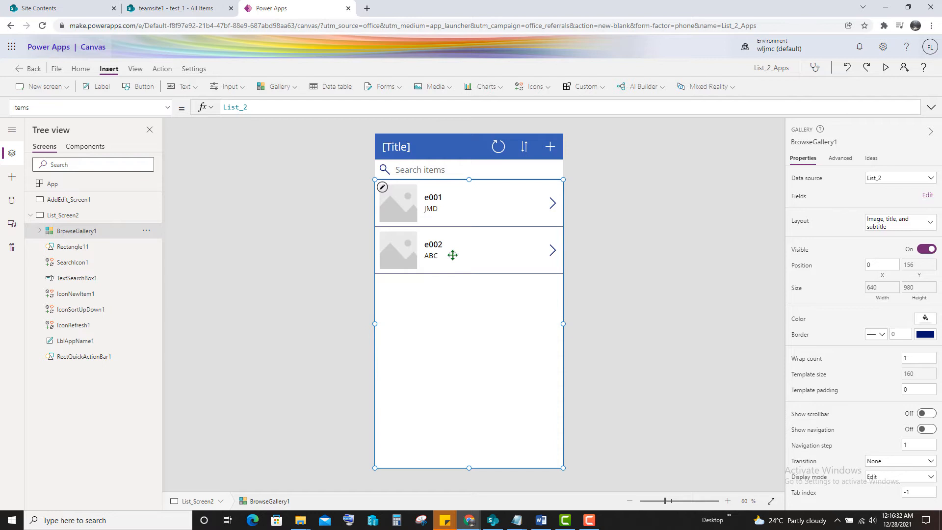
{"action": "mouse_move", "coordinate": [486, 251]}
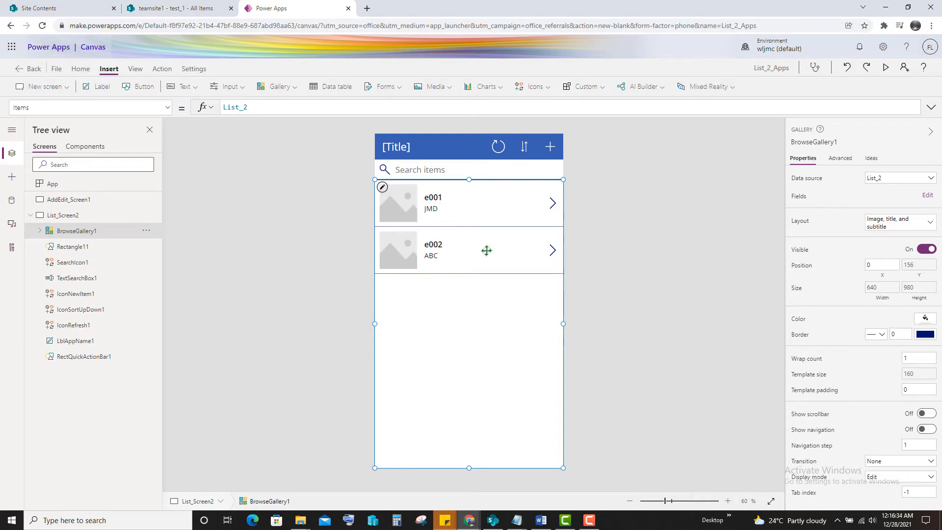
{"action": "mouse_move", "coordinate": [299, 113]}
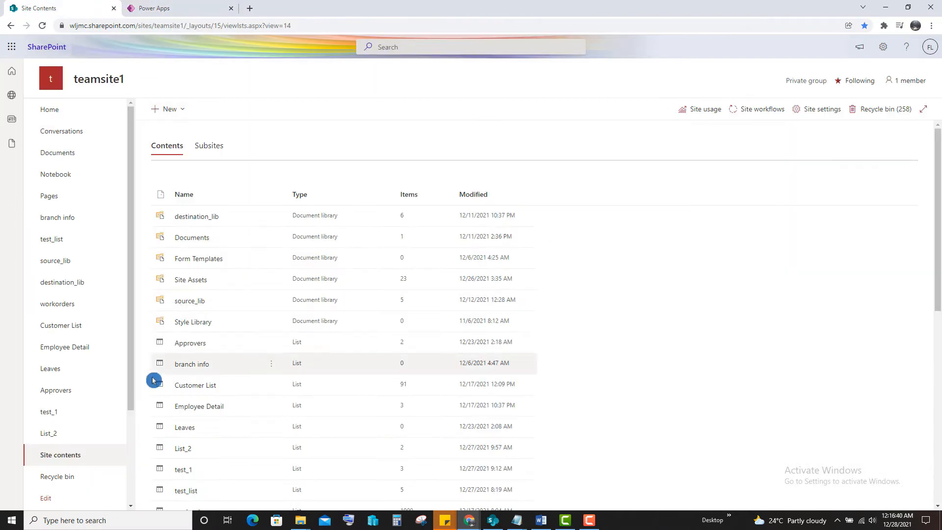
Open the List_2 list from SharePoint Site contents in its own tab.
{"action": "left_click", "coordinate": [271, 447]}
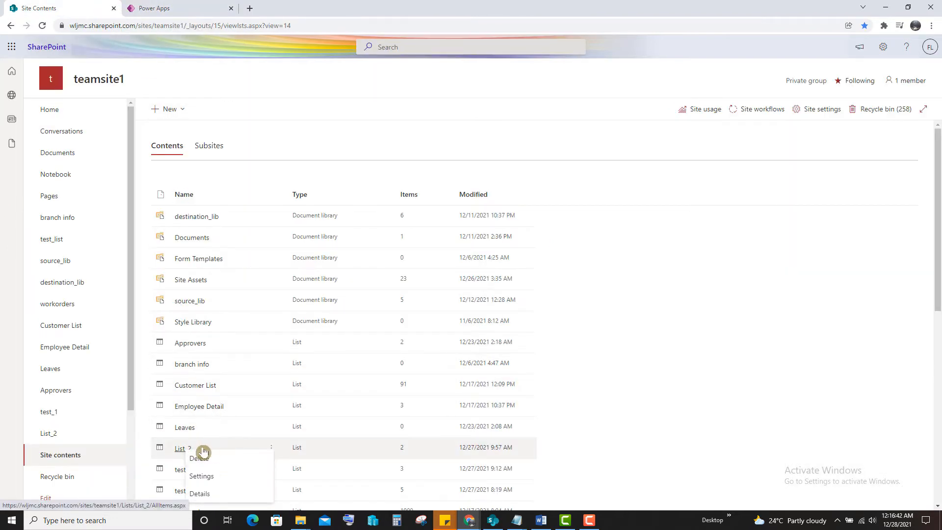
{"action": "left_click", "coordinate": [180, 448]}
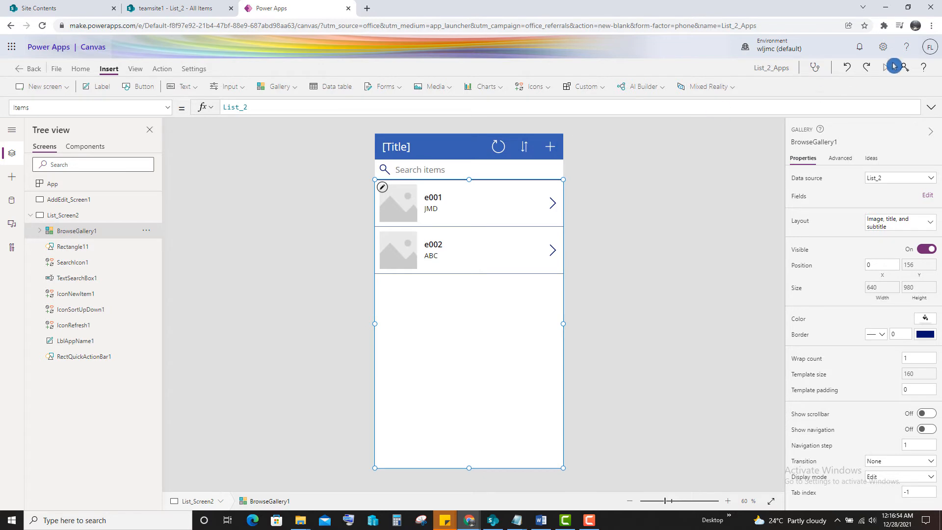
Preview the app showing e001 and e002, then select the blank AddEdit_Screen1.
{"action": "left_click", "coordinate": [911, 67]}
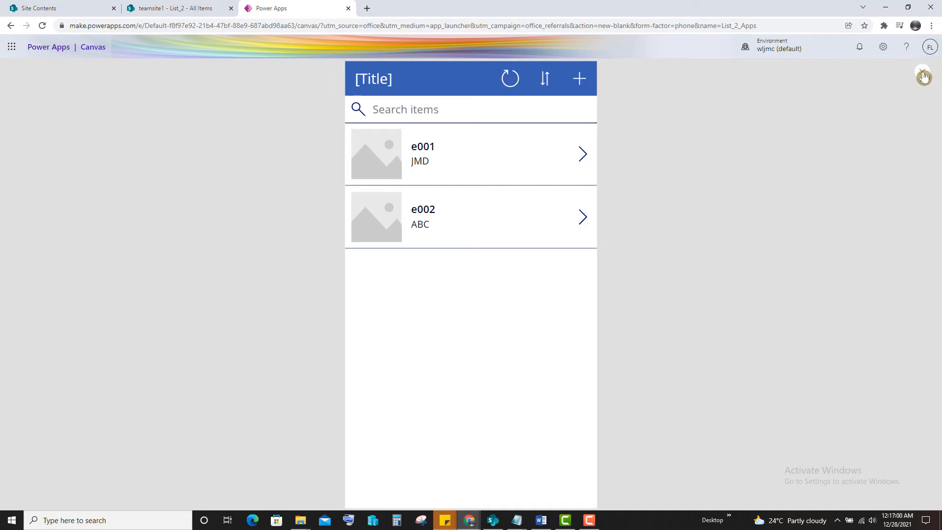
{"action": "left_click", "coordinate": [925, 73]}
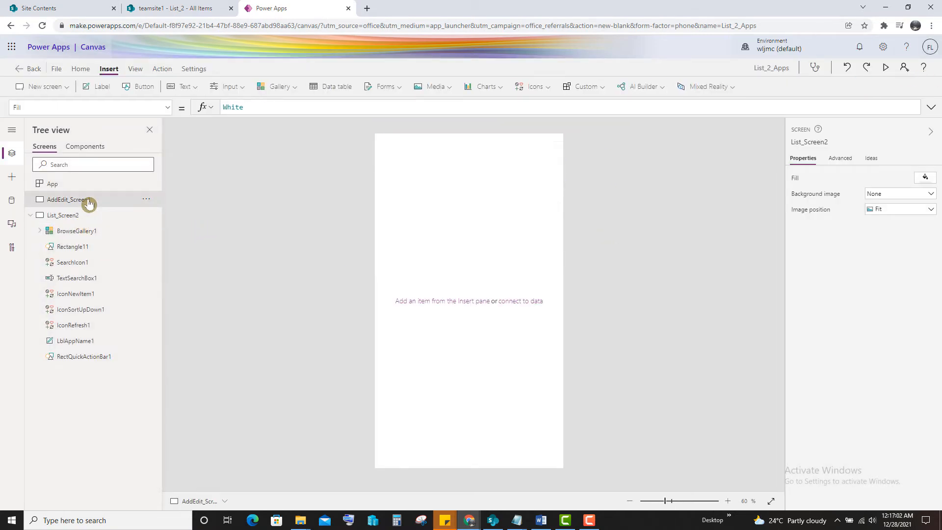
Insert an edit form bound to List_2 with its fields in a horizontal layout.
{"action": "left_click", "coordinate": [68, 199]}
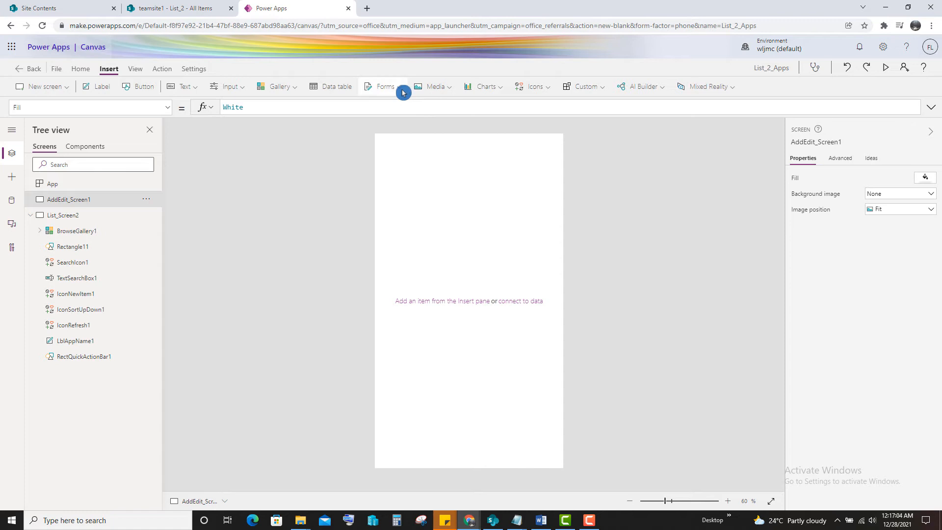
{"action": "left_click", "coordinate": [385, 86]}
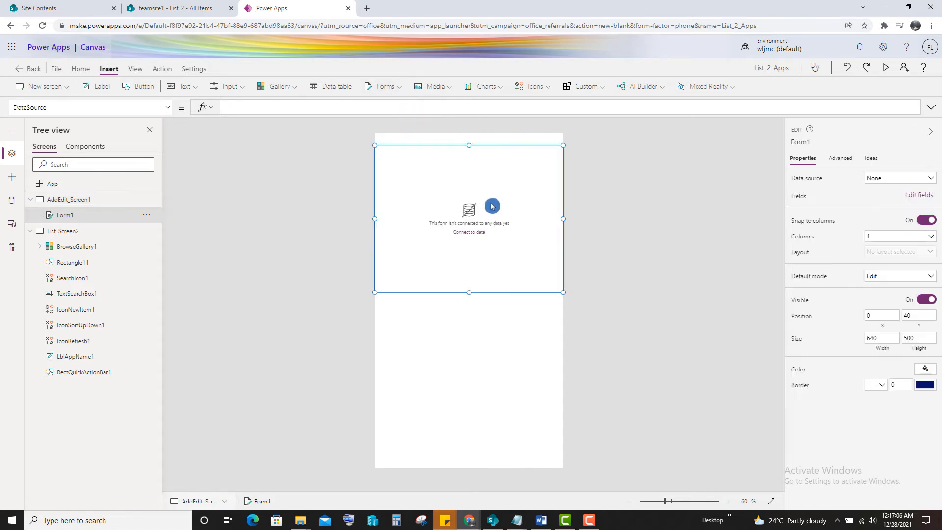
{"action": "mouse_move", "coordinate": [510, 286]}
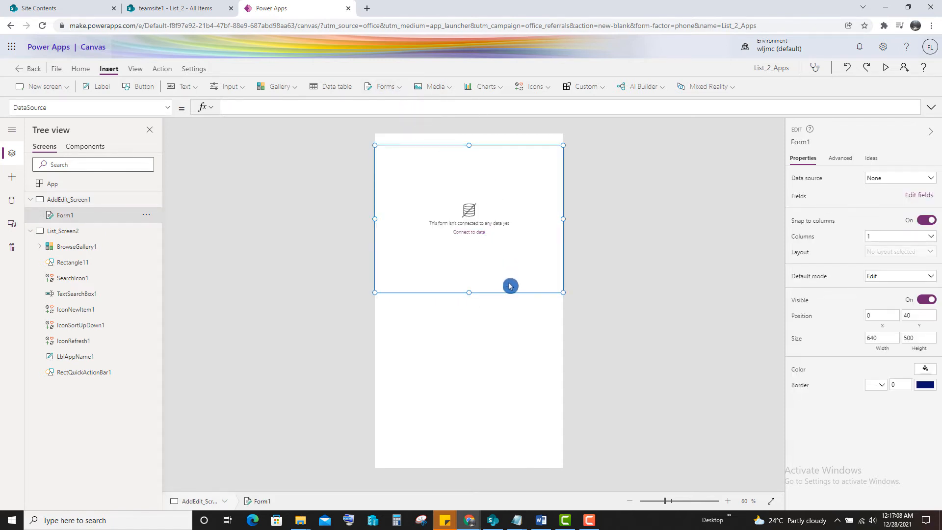
{"action": "left_click", "coordinate": [900, 177]}
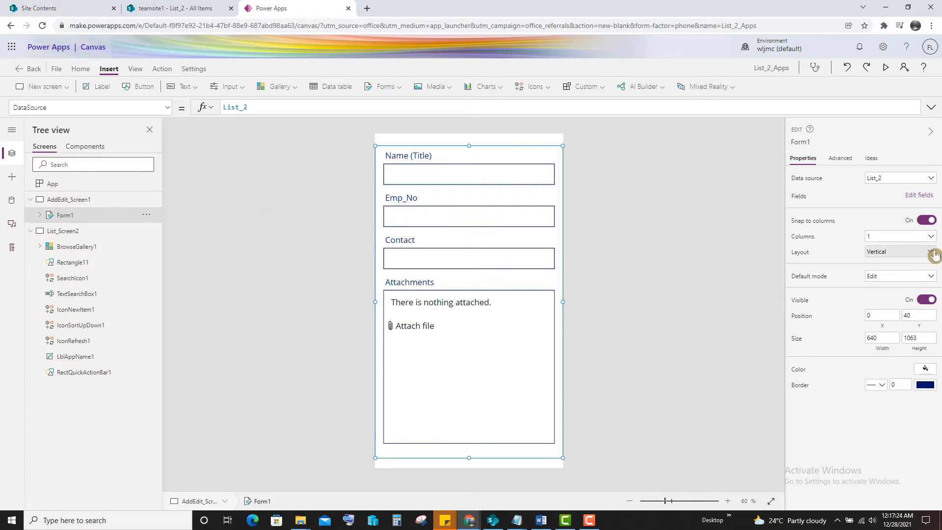
{"action": "left_click", "coordinate": [933, 252]}
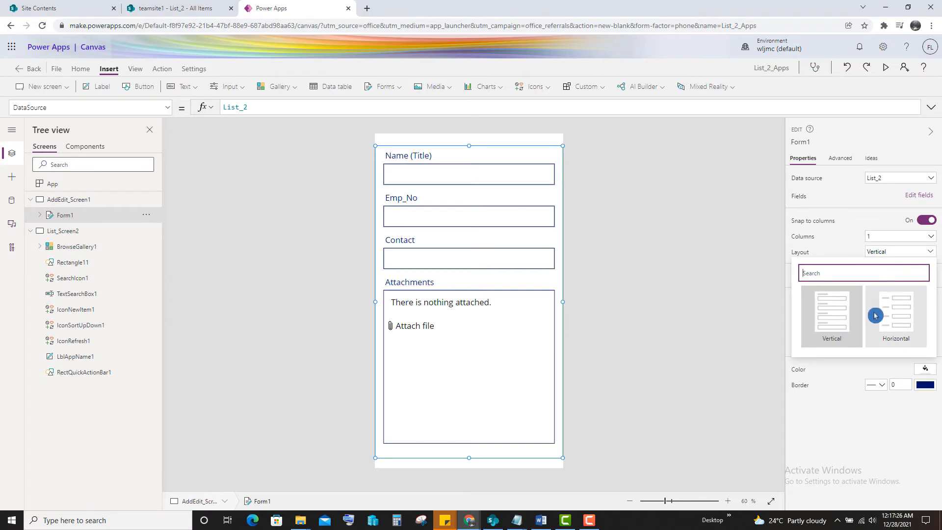
{"action": "left_click", "coordinate": [895, 315]}
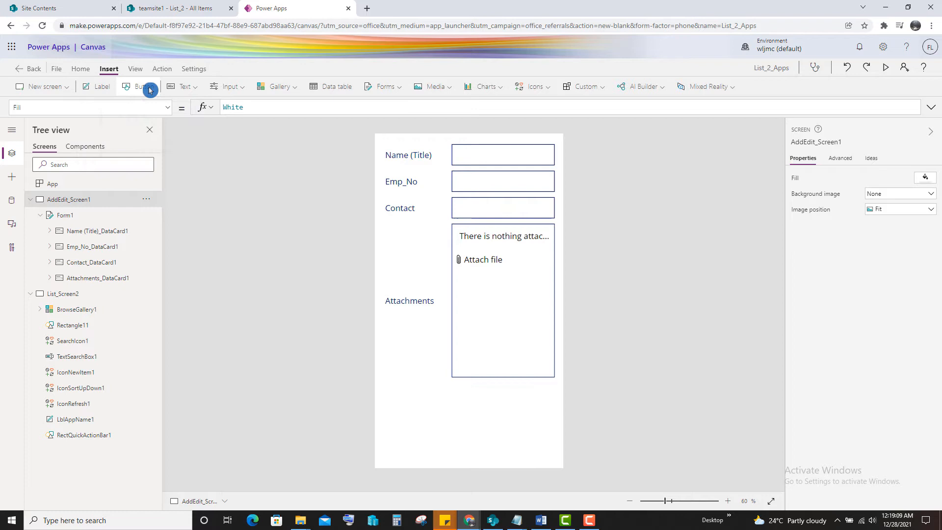
Add a Save button with OnSelect SubmitForm(Form1) and start the app preview.
{"action": "left_click", "coordinate": [138, 86]}
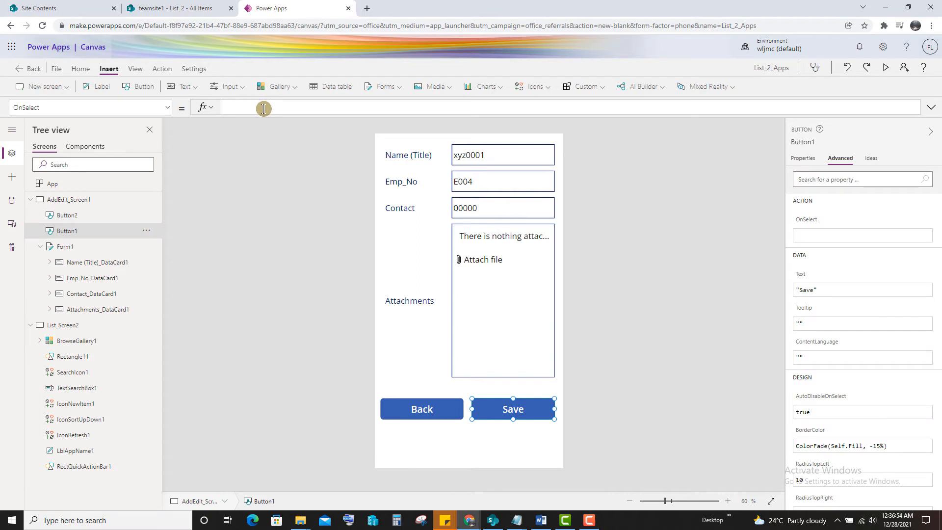
{"action": "type", "text": "subm"}
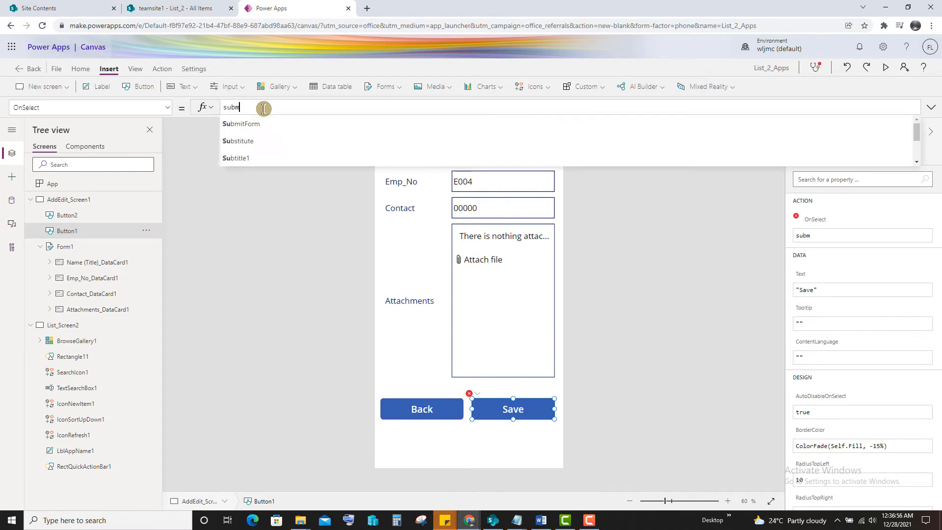
{"action": "type", "text": "itForm("}
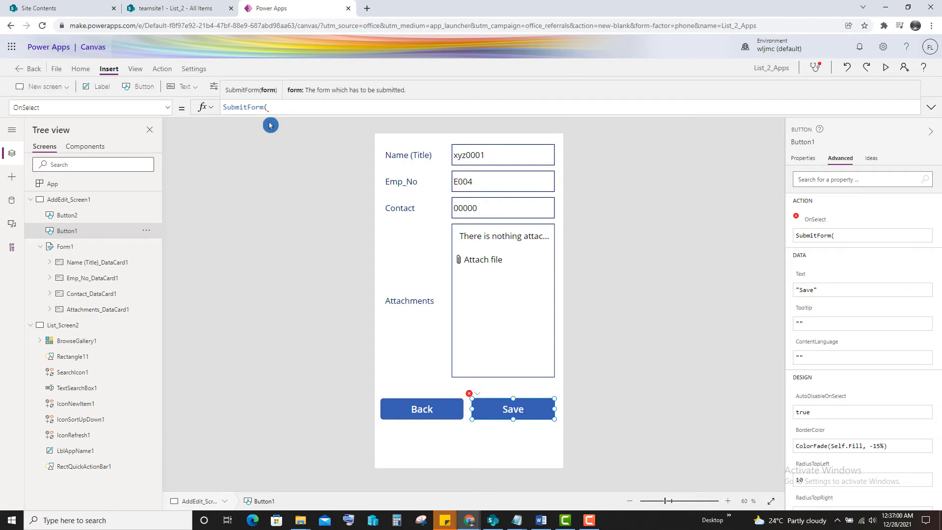
{"action": "type", "text": "form1)"}
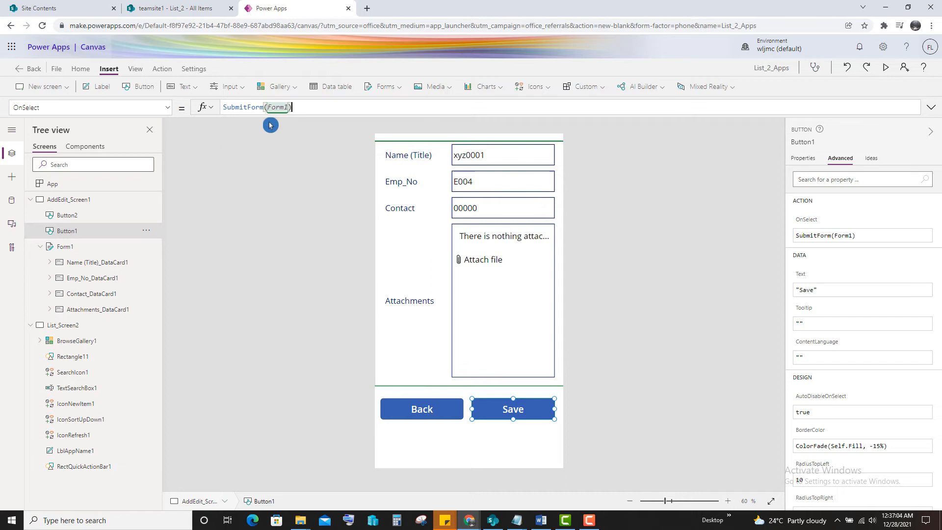
{"action": "mouse_move", "coordinate": [857, 81]}
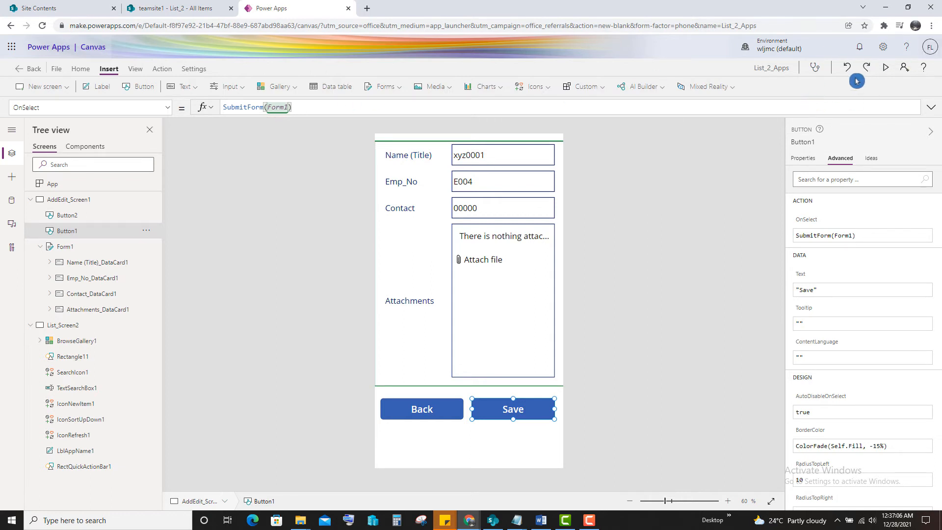
{"action": "left_click", "coordinate": [885, 68]}
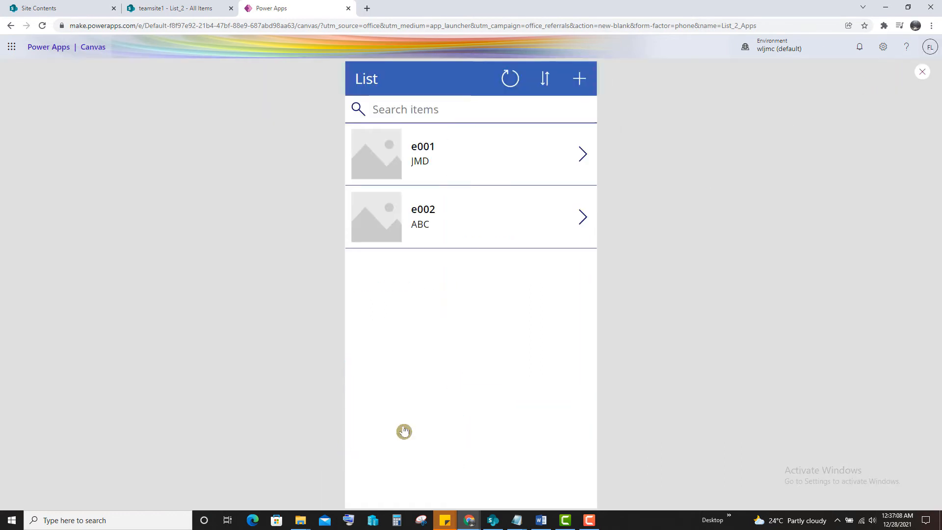
Save a new record from the preview form and verify it in the SharePoint List_2 tab.
{"action": "left_click", "coordinate": [579, 79]}
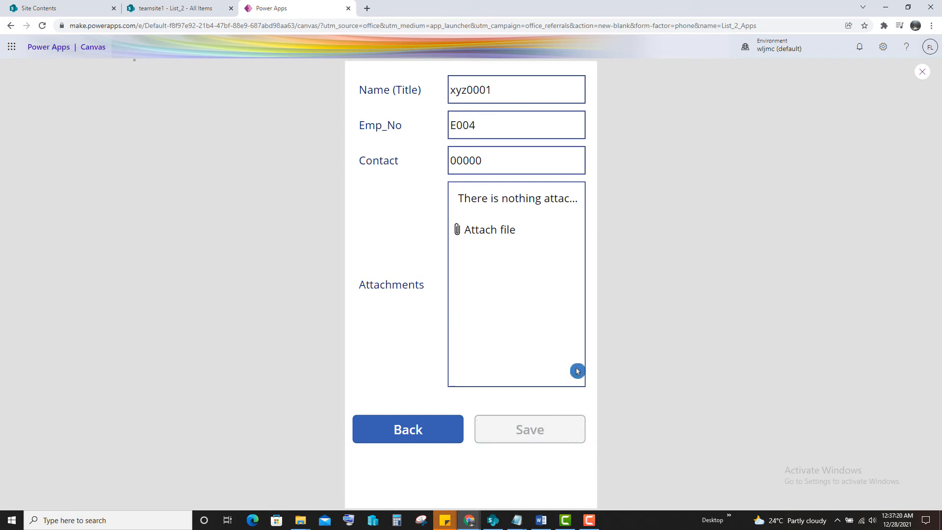
{"action": "left_click", "coordinate": [174, 8]}
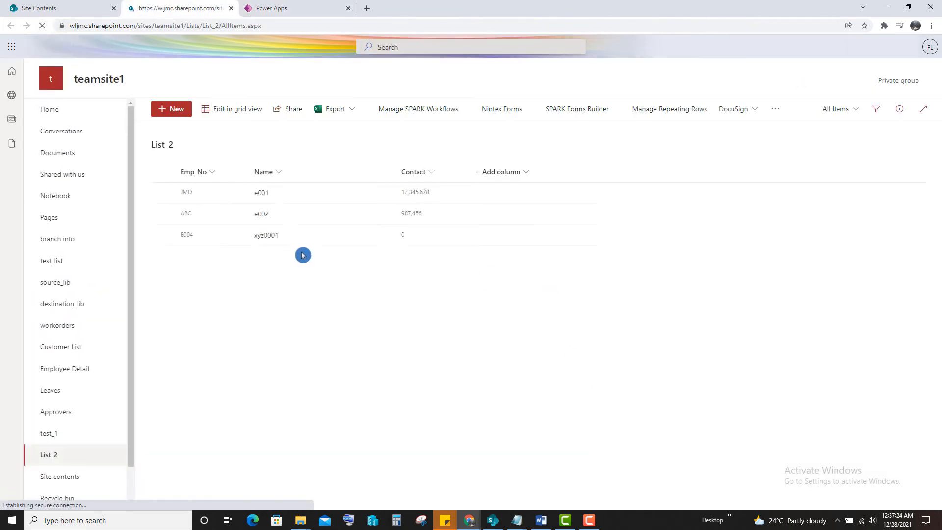
{"action": "left_click", "coordinate": [294, 7]}
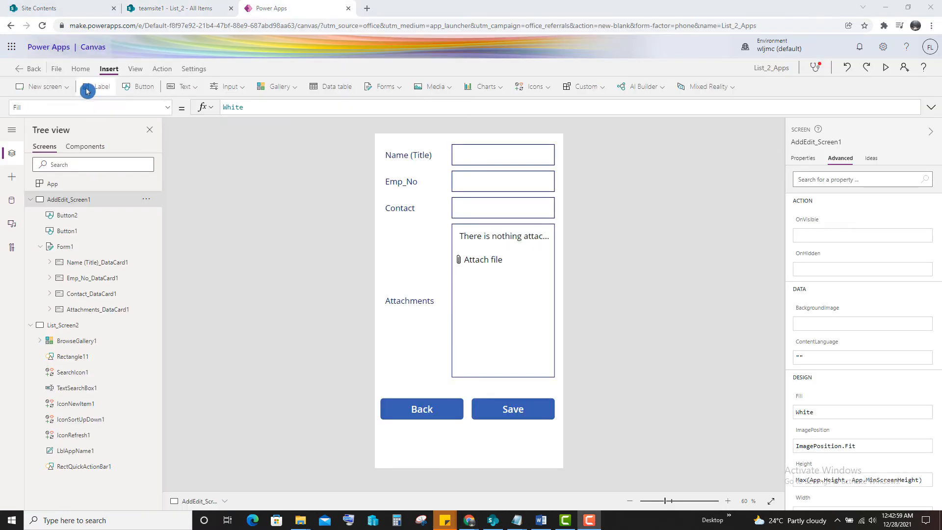
Add an Edit button and begin its OnSelect with EditForm(Form1).
{"action": "left_click", "coordinate": [142, 86]}
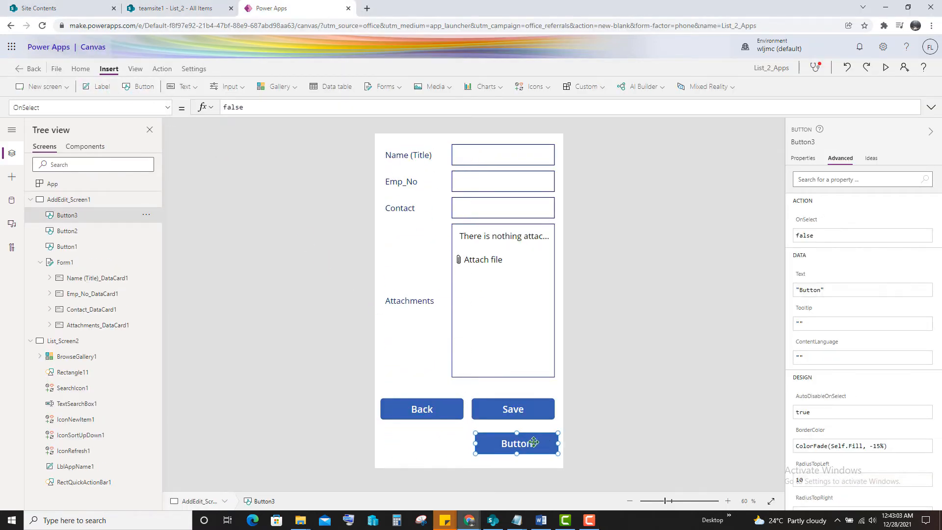
{"action": "mouse_move", "coordinate": [770, 251]}
{"action": "type", "text": "\"Edit"}
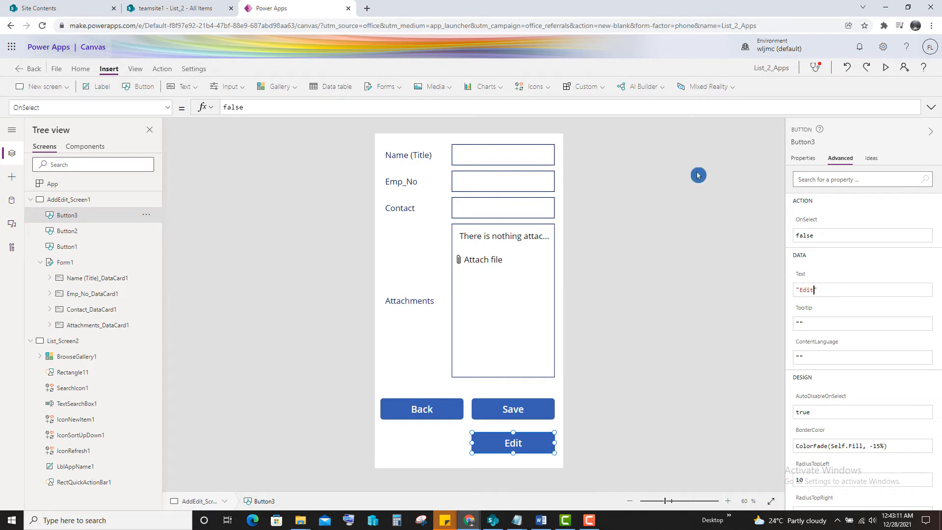
{"action": "mouse_move", "coordinate": [539, 447]}
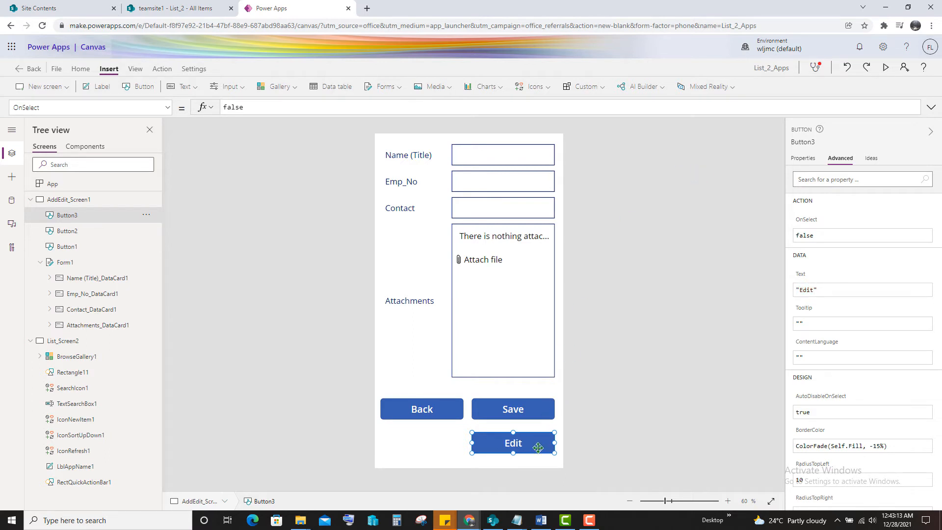
{"action": "left_click", "coordinate": [238, 107]}
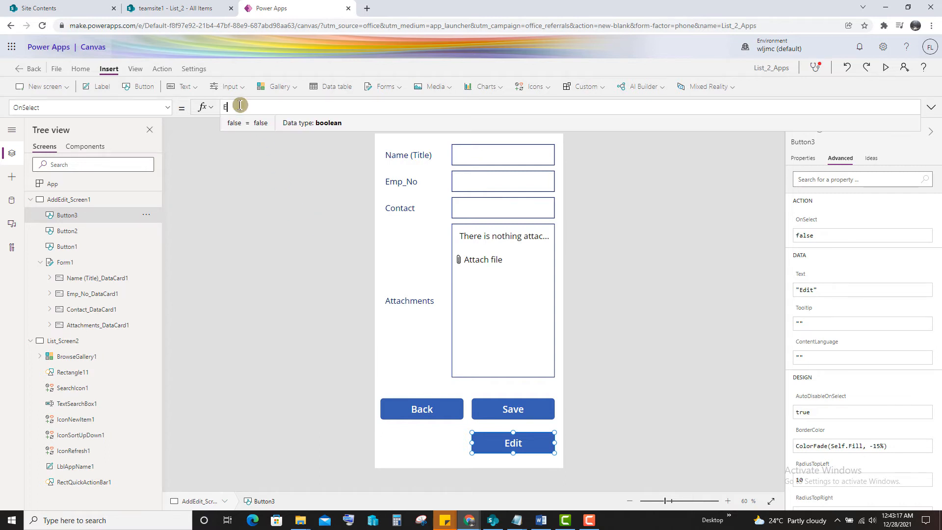
{"action": "type", "text": "Edit"}
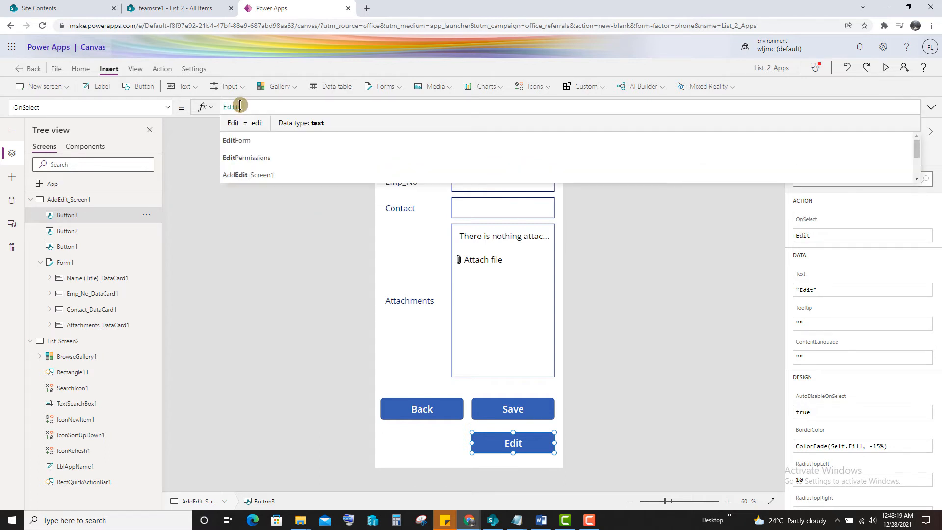
{"action": "left_click", "coordinate": [237, 141]}
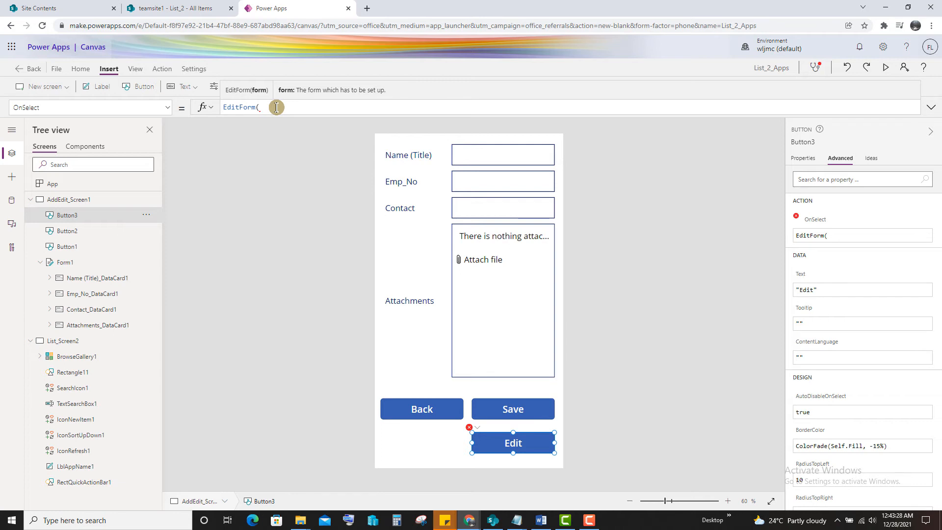
{"action": "type", "text": "form1"}
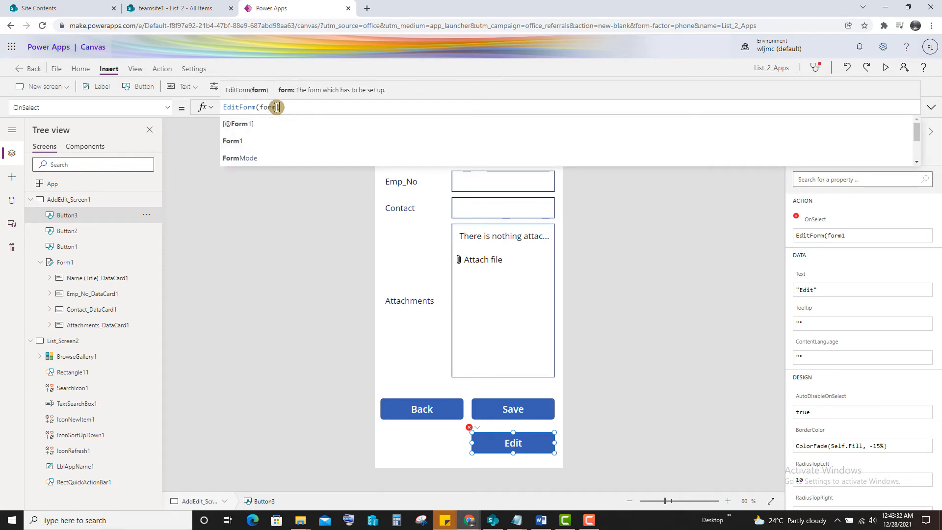
{"action": "left_click", "coordinate": [234, 141]}
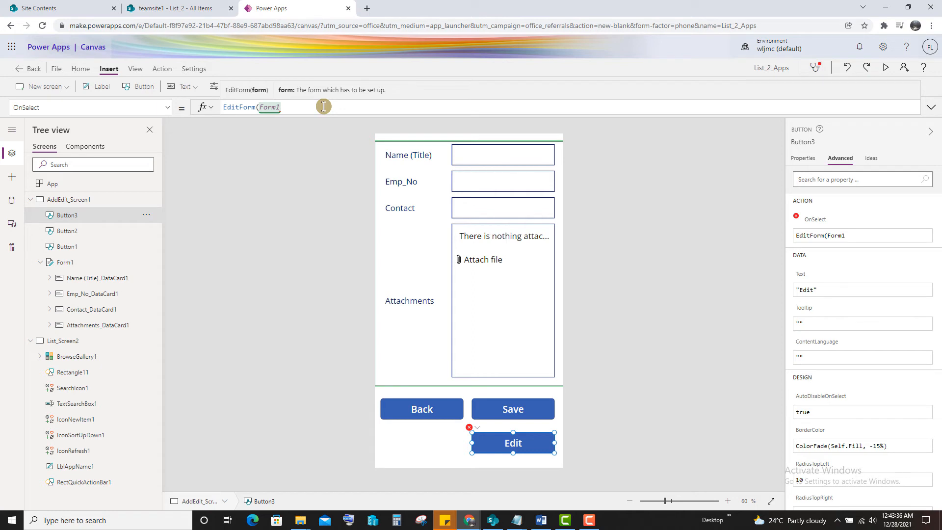
Complete the formula with Navigate(List_Screen2, None).
{"action": "type", "text": ";na"}
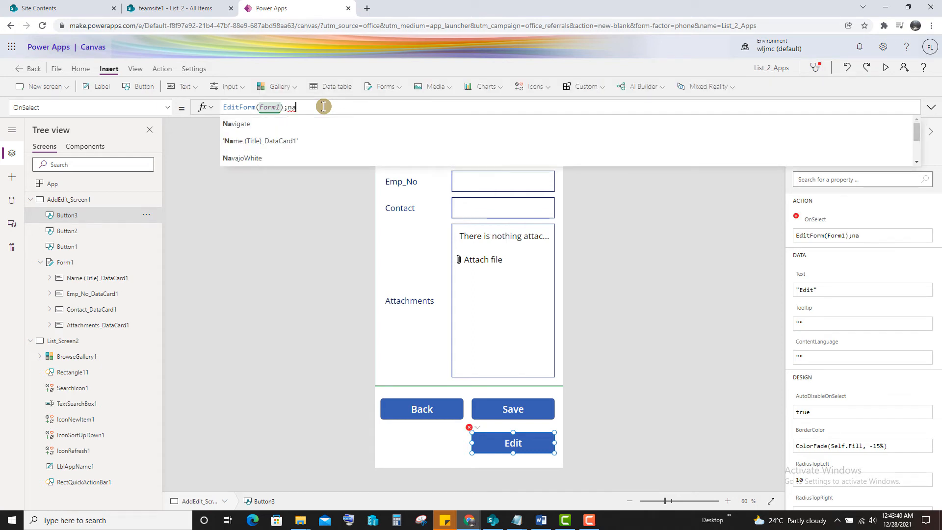
{"action": "left_click", "coordinate": [237, 124]}
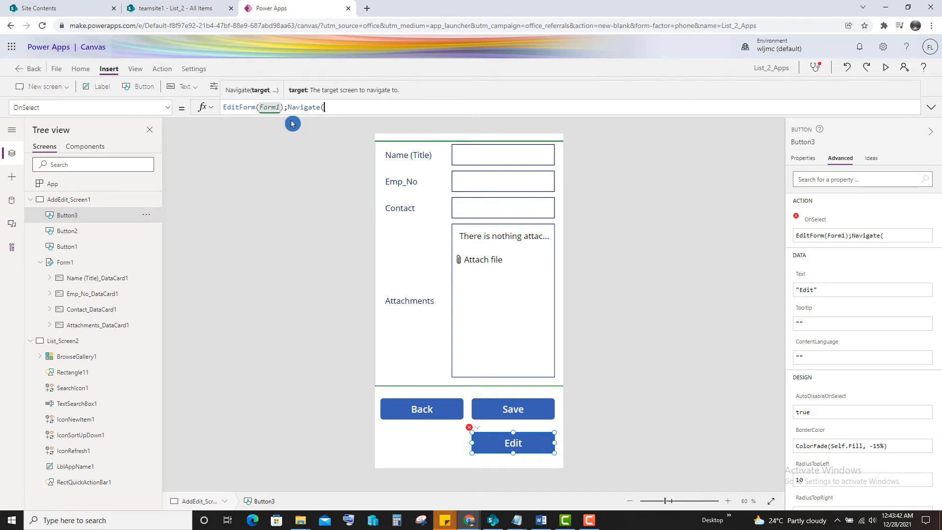
{"action": "mouse_move", "coordinate": [381, 105]}
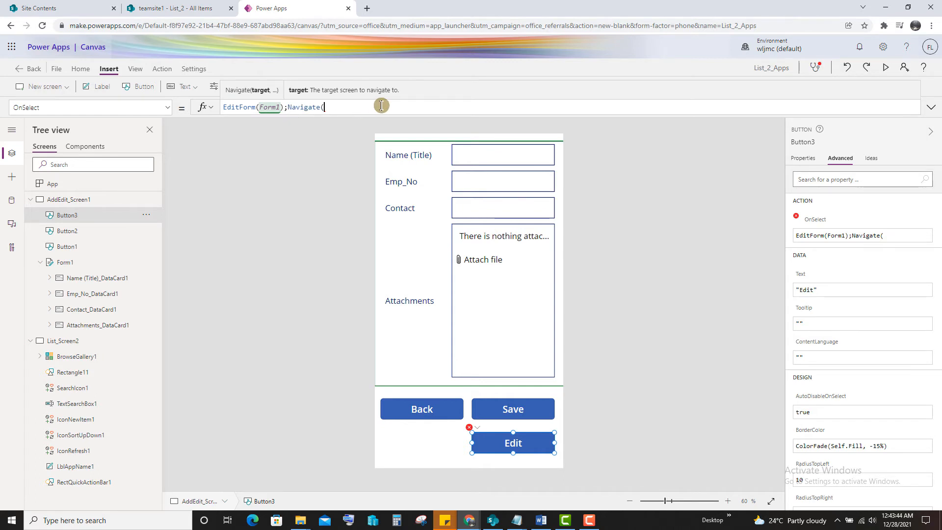
{"action": "type", "text": "lis"}
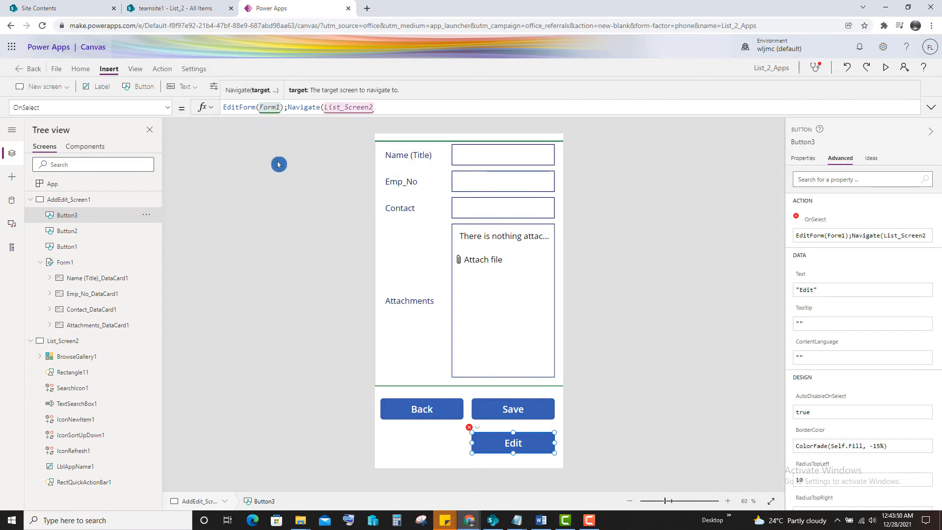
{"action": "type", "text": ",n"}
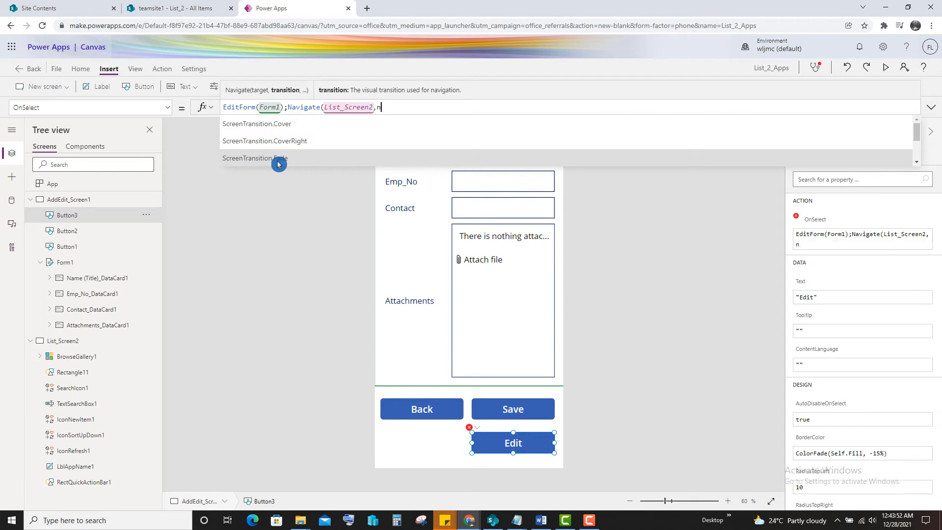
{"action": "type", "text": "o"}
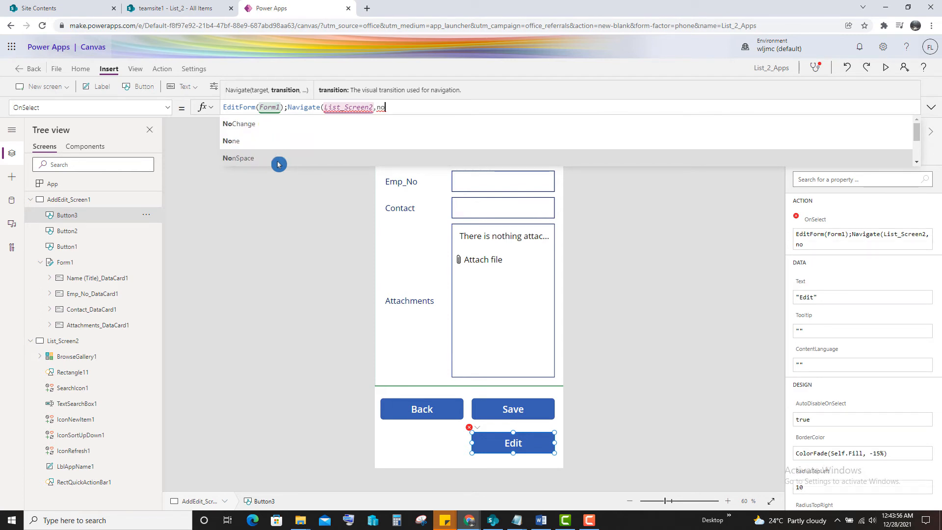
{"action": "left_click", "coordinate": [231, 140]}
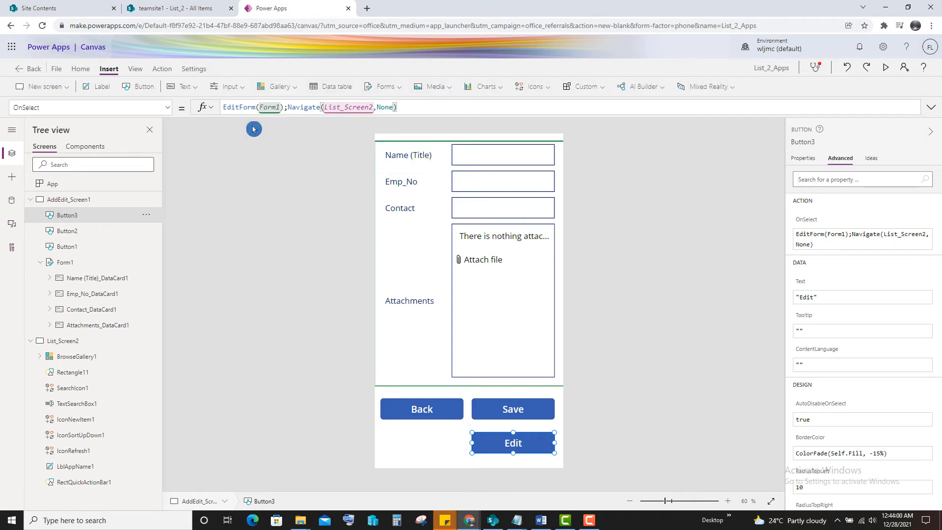
{"action": "mouse_move", "coordinate": [335, 163]}
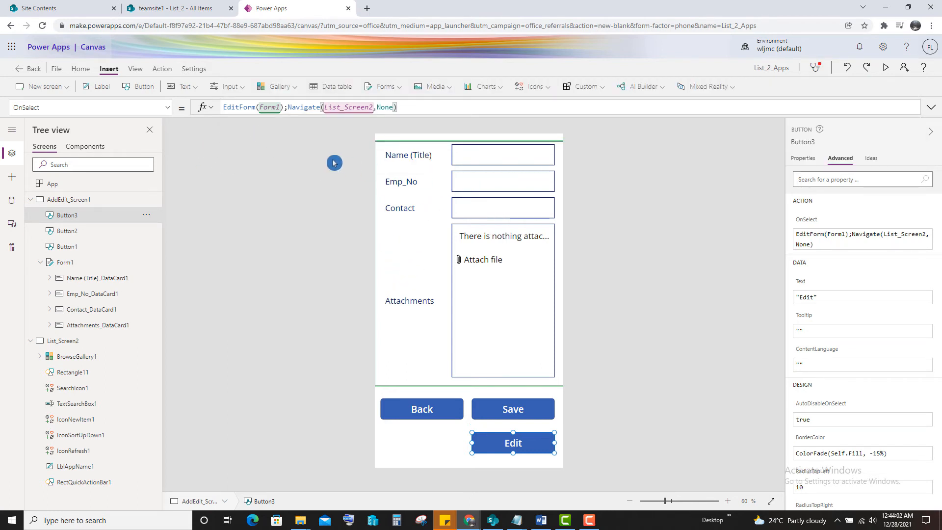
{"action": "mouse_move", "coordinate": [657, 233]}
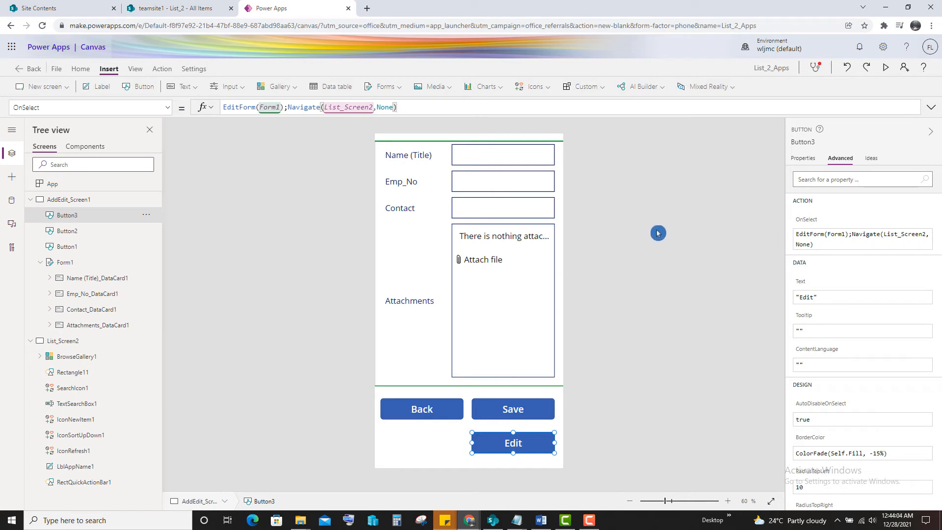
{"action": "mouse_move", "coordinate": [889, 68]}
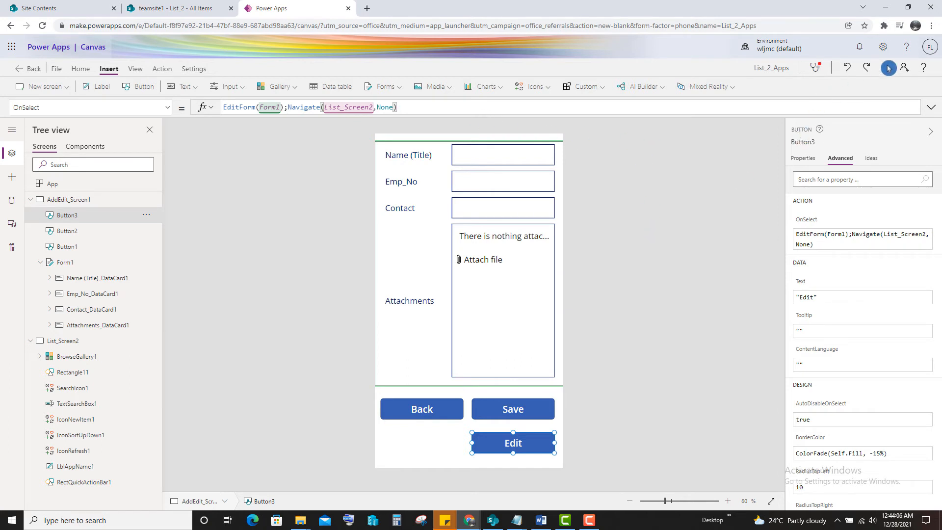
Preview the app and try the first gallery item's arrow.
{"action": "left_click", "coordinate": [888, 68]}
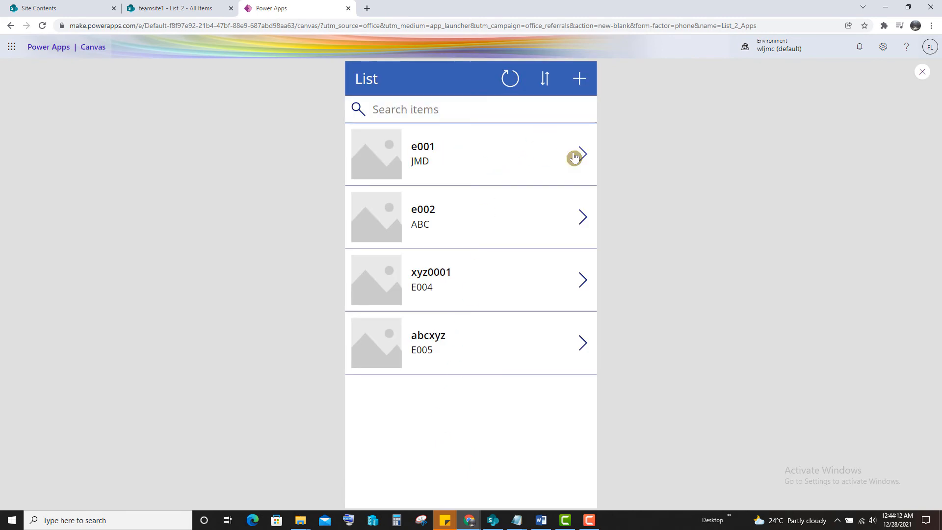
{"action": "left_click", "coordinate": [923, 72]}
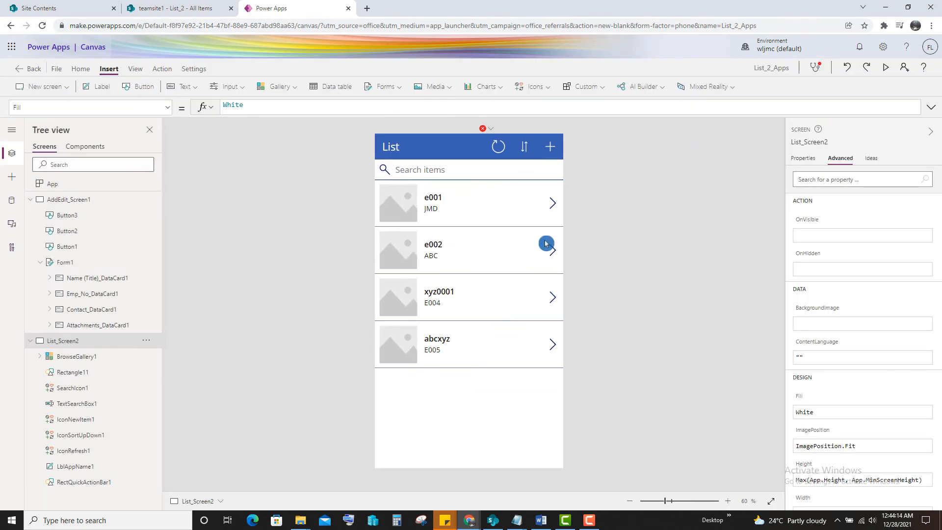
{"action": "mouse_move", "coordinate": [556, 206]}
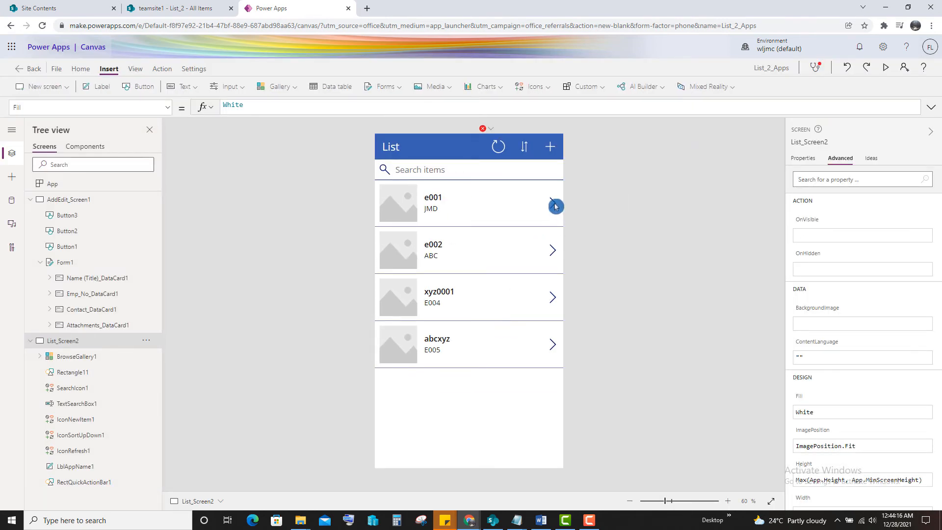
Set the gallery arrow's OnSelect to EditForm(Form1);Navigate(AddEdit_Screen1).
{"action": "left_click", "coordinate": [552, 203]}
{"action": "type", "text": "edit"}
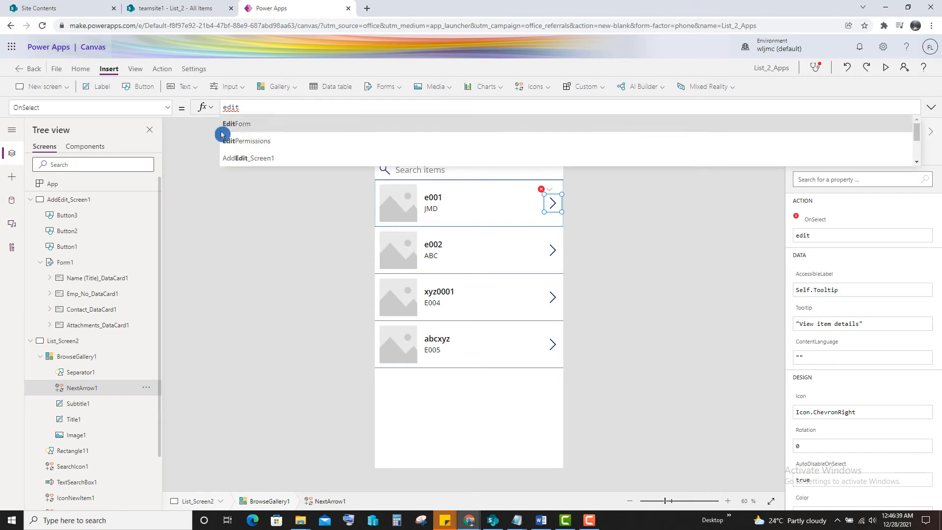
{"action": "left_click", "coordinate": [236, 123]}
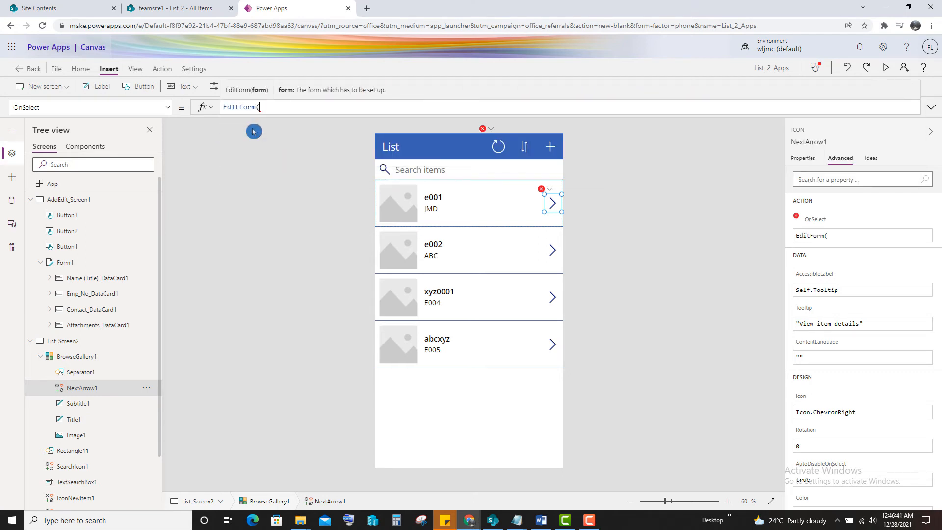
{"action": "type", "text": "form1"}
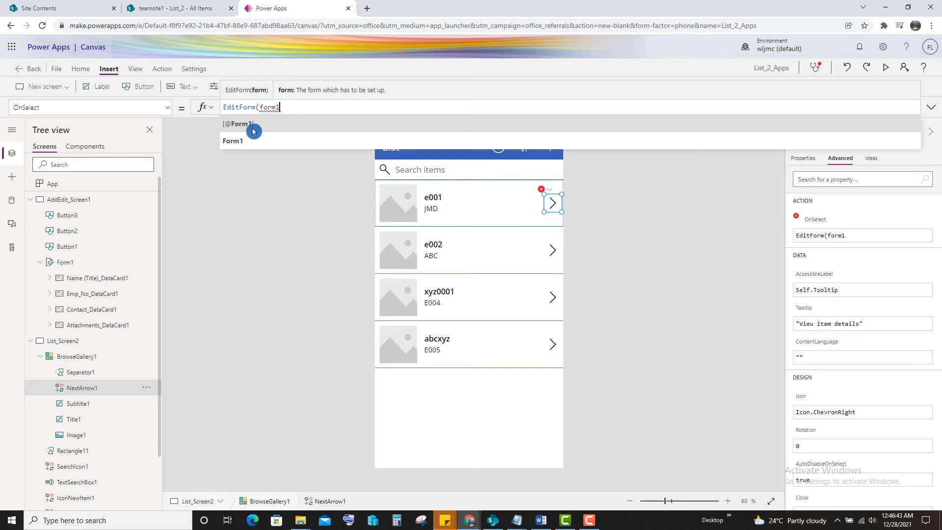
{"action": "type", "text": ");n"}
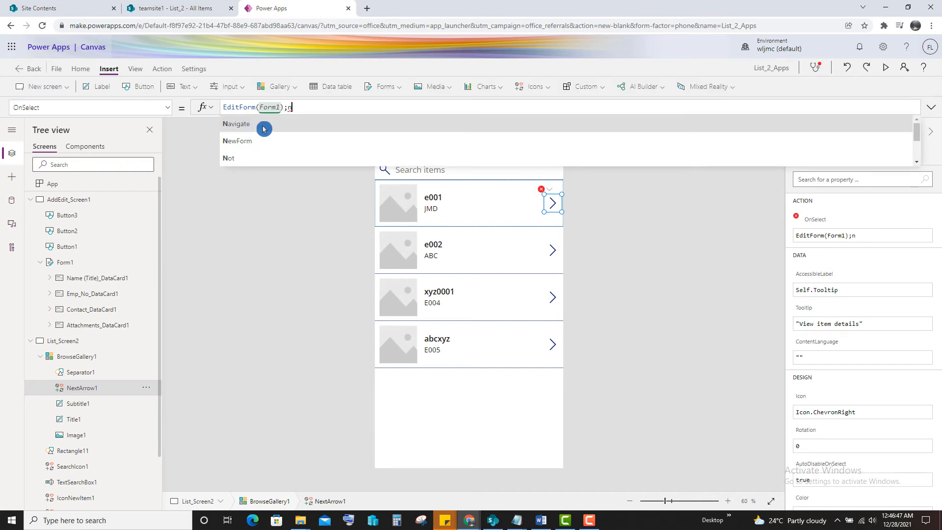
{"action": "type", "text": "Navigate(addEdit_Screen1)"}
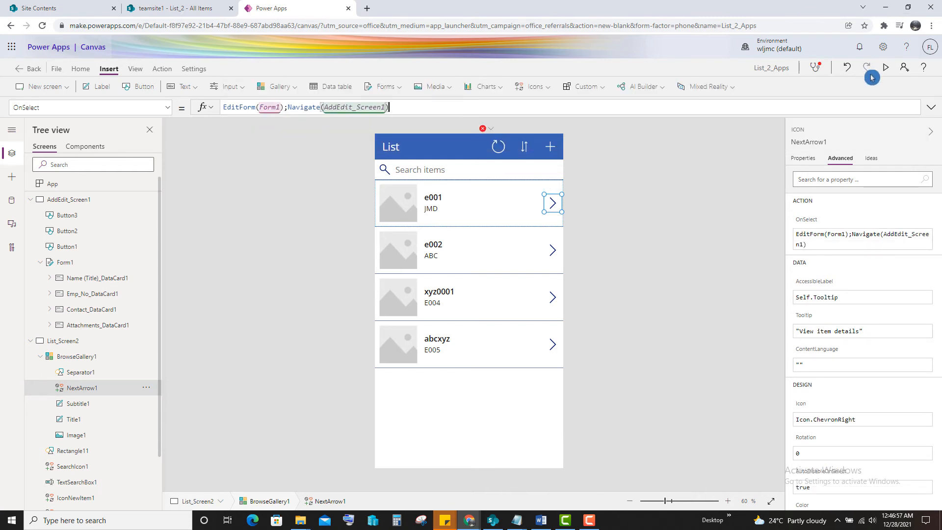
In preview, change e001's Contact to 010101, save it and return to the list.
{"action": "left_click", "coordinate": [885, 68]}
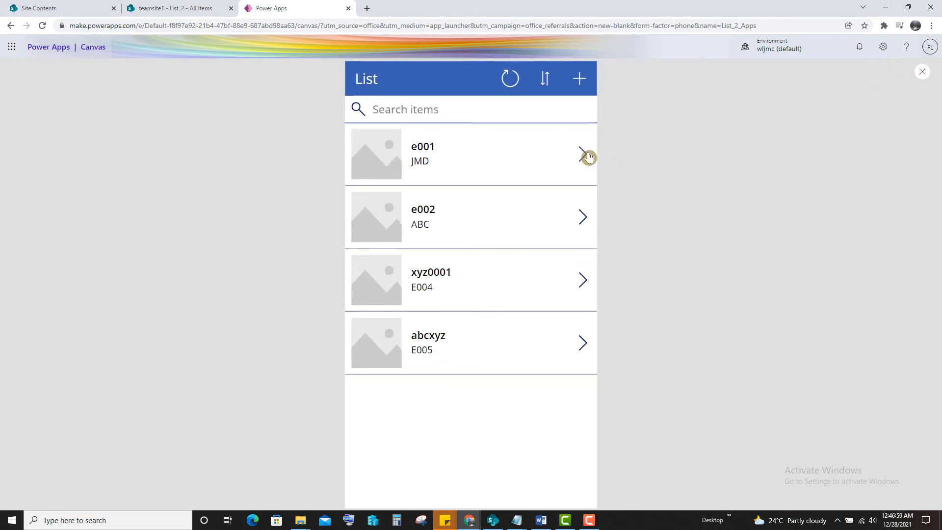
{"action": "left_click", "coordinate": [580, 153]}
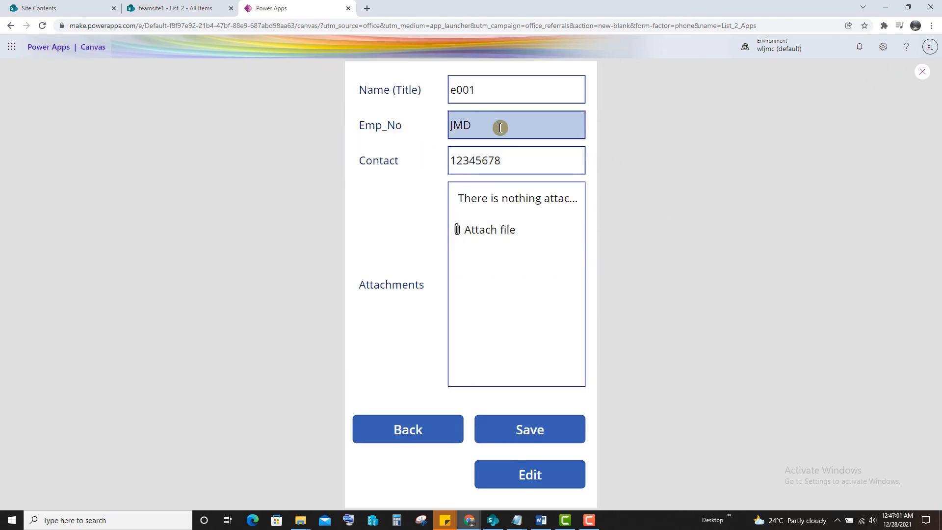
{"action": "left_click", "coordinate": [516, 160]}
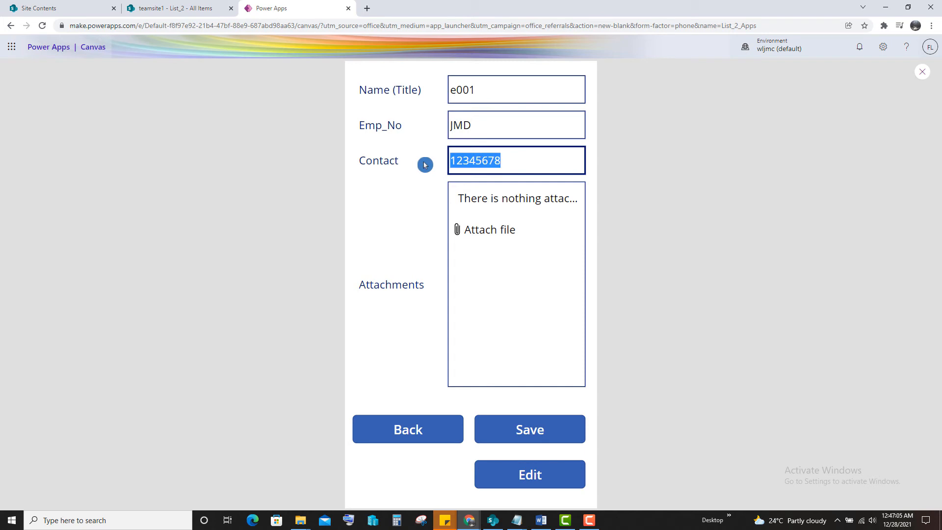
{"action": "type", "text": "010101"}
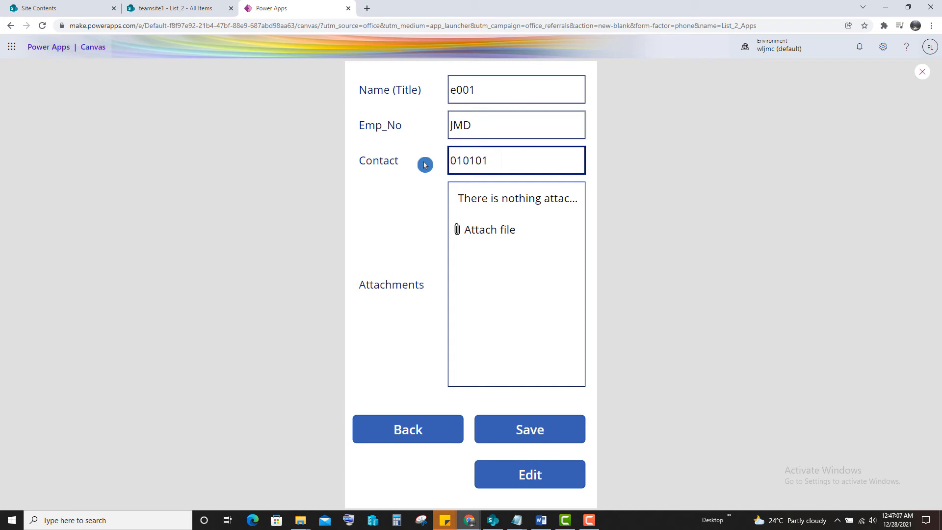
{"action": "left_click", "coordinate": [529, 429]}
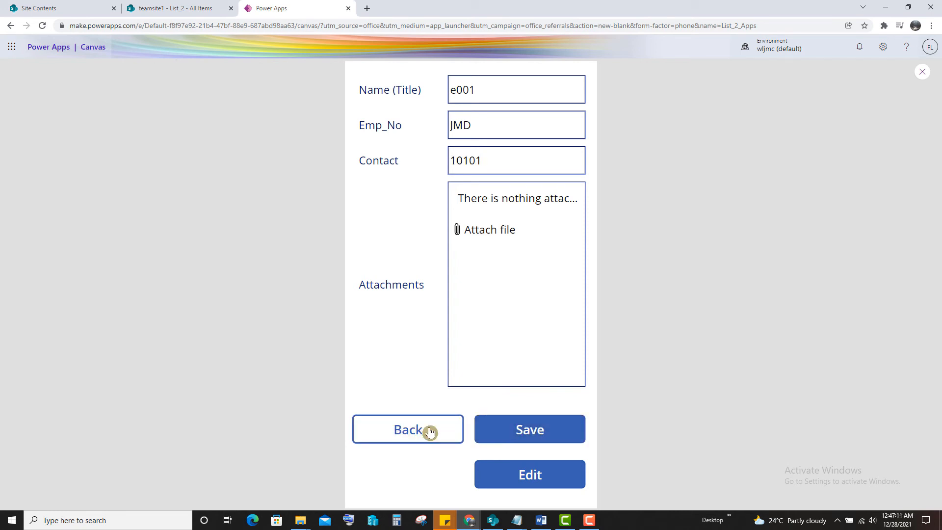
{"action": "left_click", "coordinate": [409, 429]}
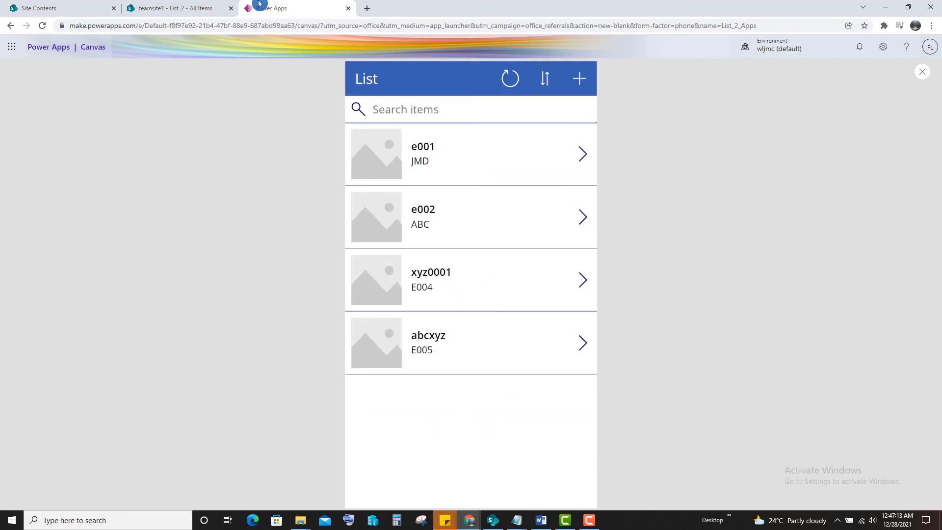
Check in SharePoint List_2 that e001's Contact now reads 10,101.
{"action": "left_click", "coordinate": [179, 8]}
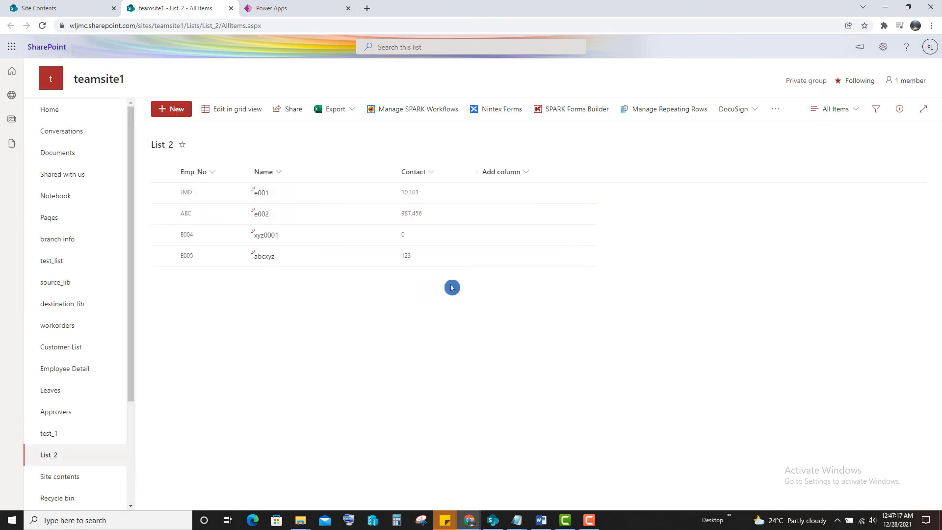
{"action": "left_click", "coordinate": [163, 192]}
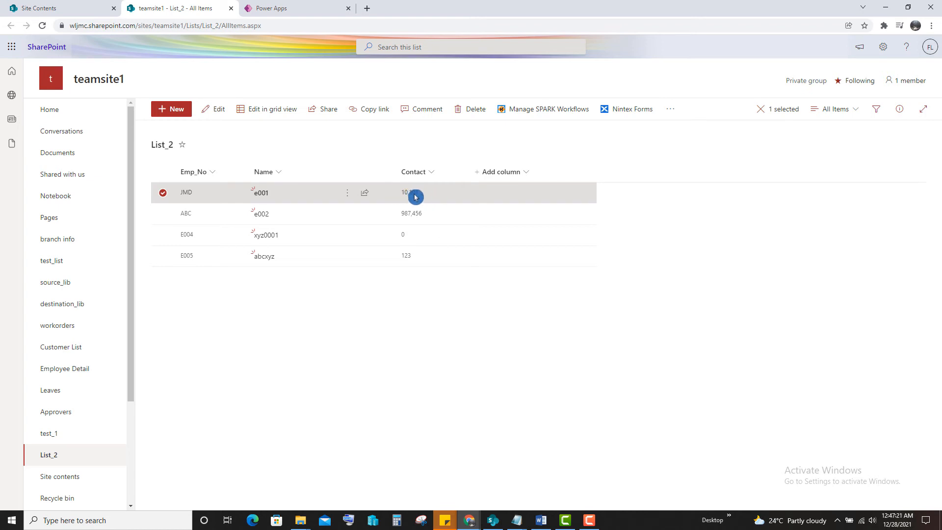
{"action": "left_click", "coordinate": [295, 8]}
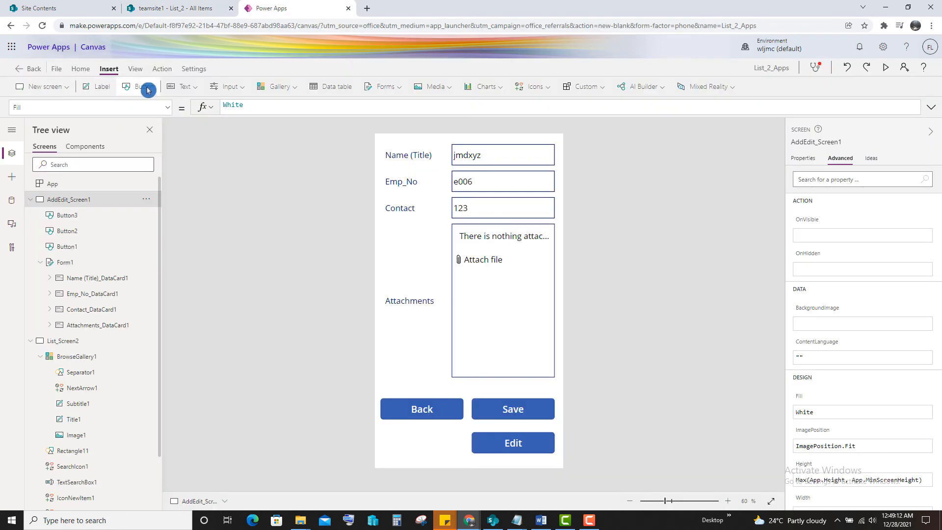
Add a Delete button on the edit screen and select its OnSelect property.
{"action": "left_click", "coordinate": [138, 86]}
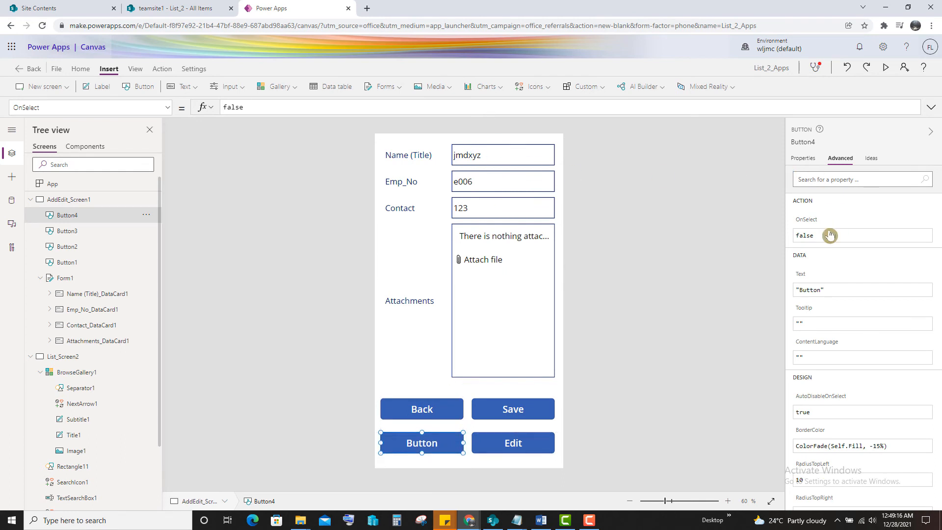
{"action": "left_click", "coordinate": [862, 289]}
{"action": "type", "text": "\"Delete"}
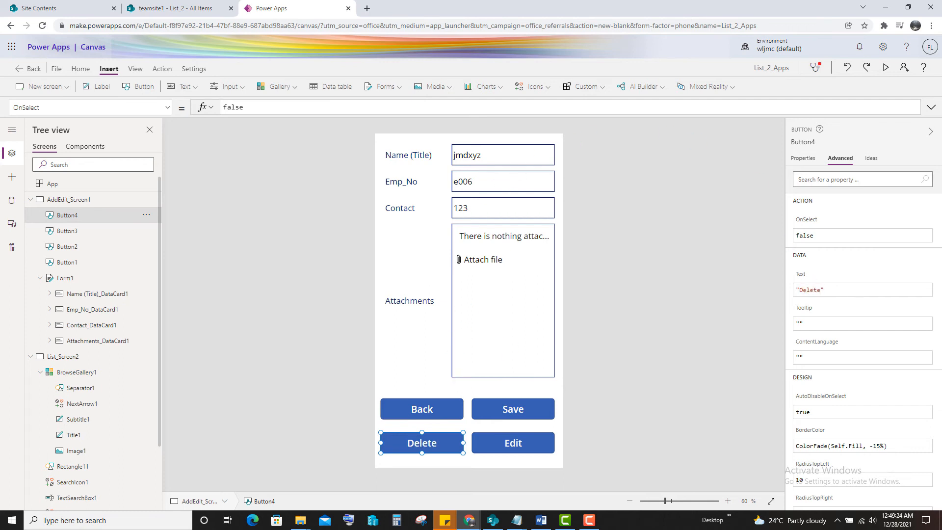
{"action": "left_click", "coordinate": [252, 108]}
{"action": "type", "text": "remove"}
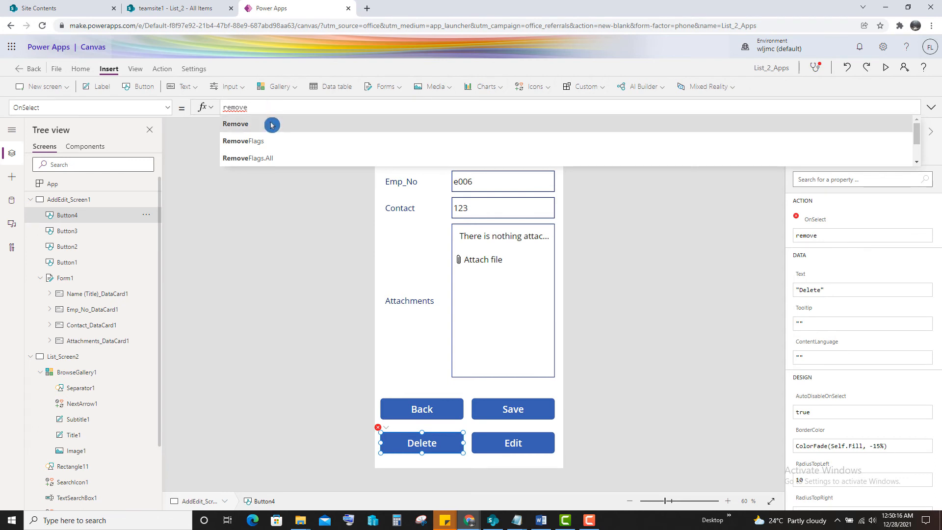
{"action": "left_click", "coordinate": [234, 123]}
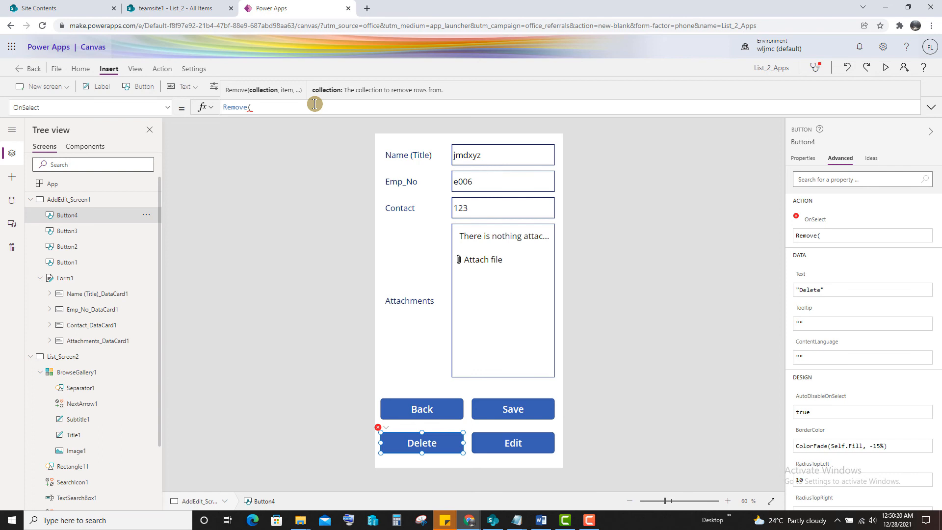
{"action": "type", "text": "["}
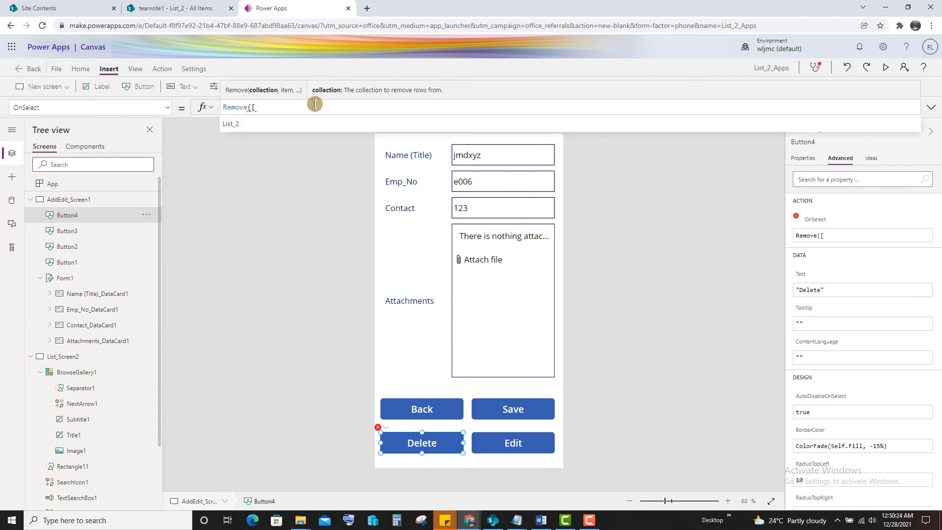
{"action": "type", "text": "@"}
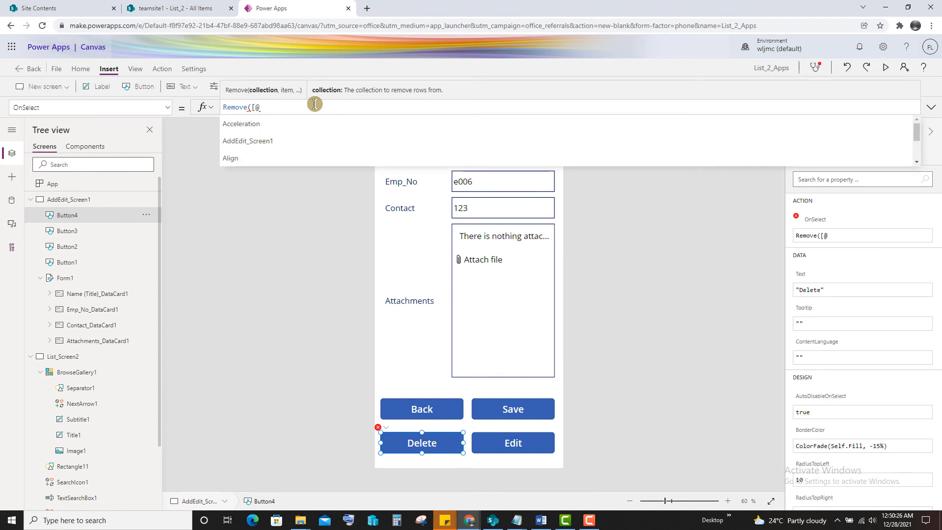
{"action": "type", "text": "table"}
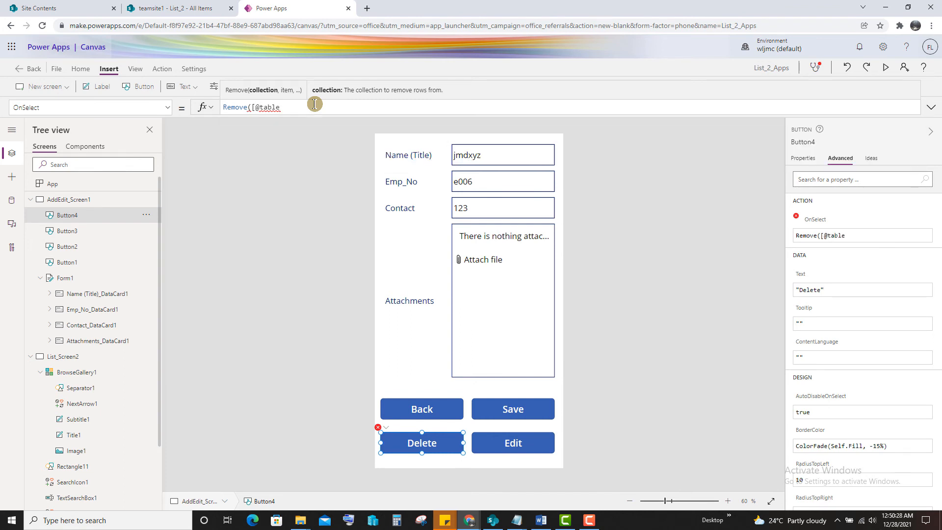
{"action": "type", "text": "1"}
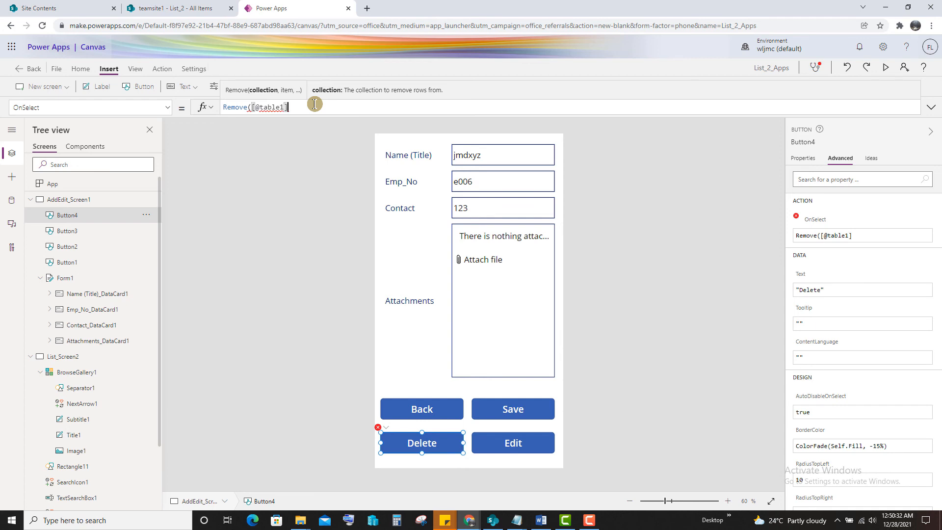
{"action": "type", "text": ",b"}
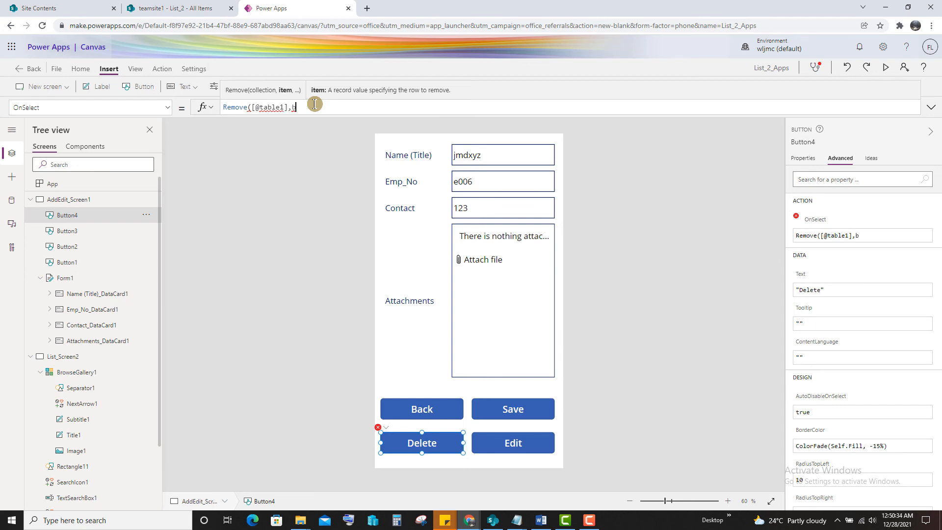
{"action": "type", "text": "r"}
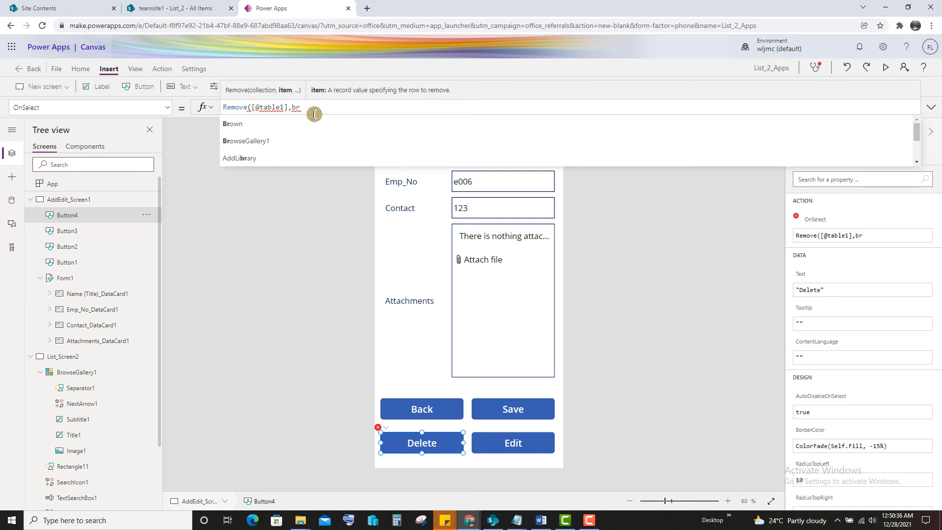
{"action": "left_click", "coordinate": [246, 140]}
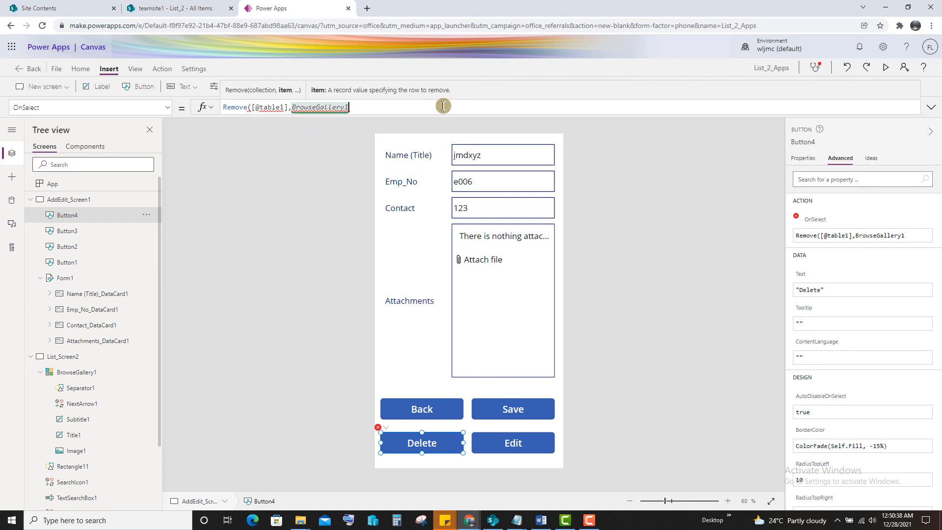
{"action": "type", "text": ".selected)"}
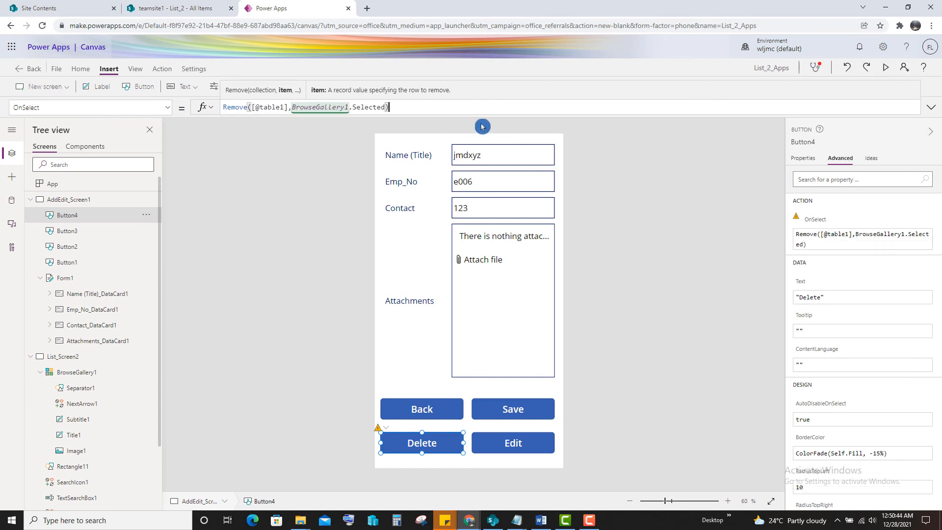
{"action": "type", "text": ";back"}
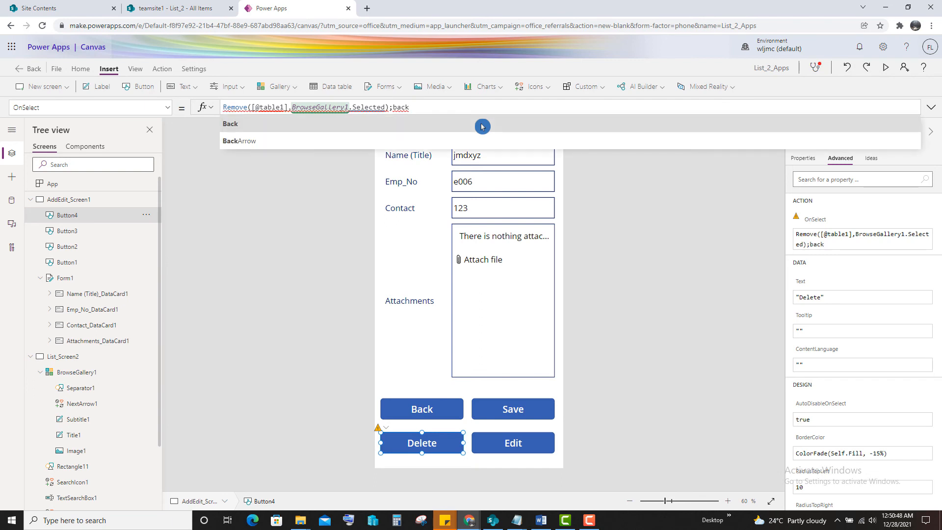
{"action": "mouse_move", "coordinate": [252, 127]}
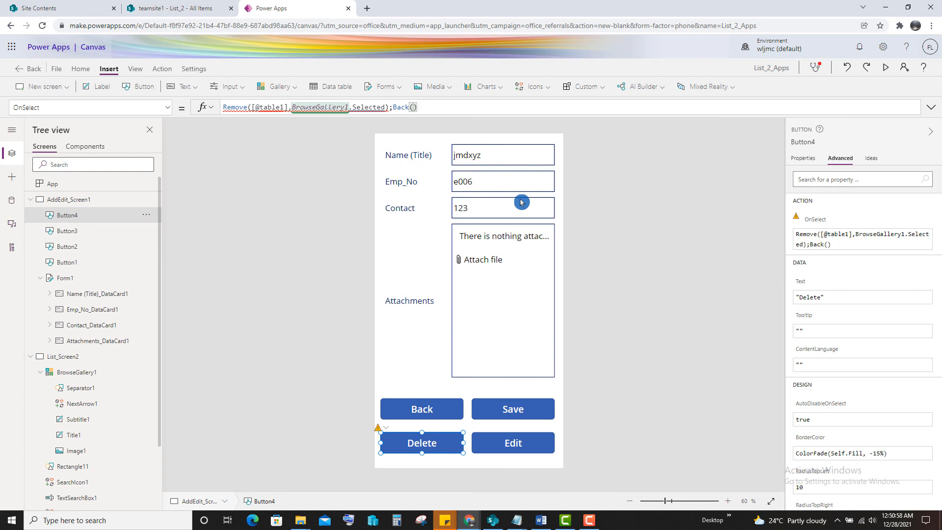
Preview the app, select the jmdxyz record and delete it with the Delete button.
{"action": "left_click", "coordinate": [885, 68]}
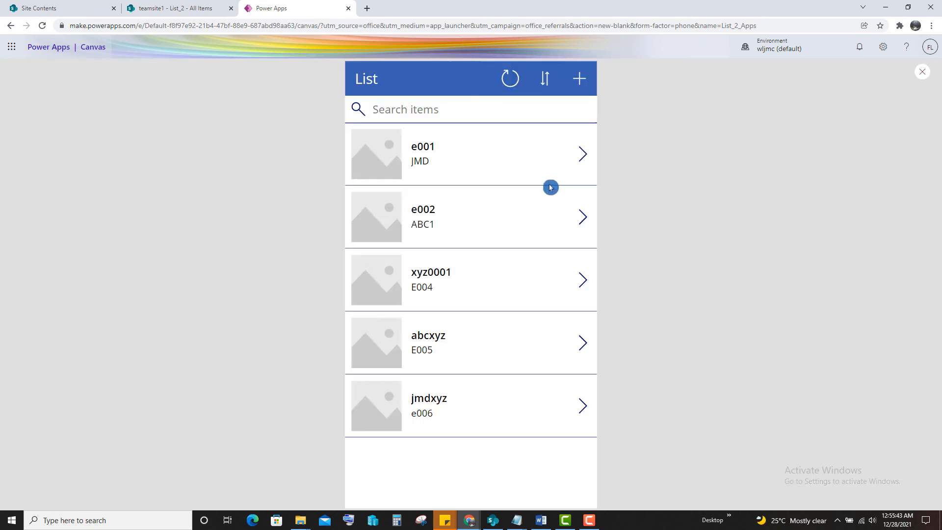
{"action": "left_click", "coordinate": [470, 405]}
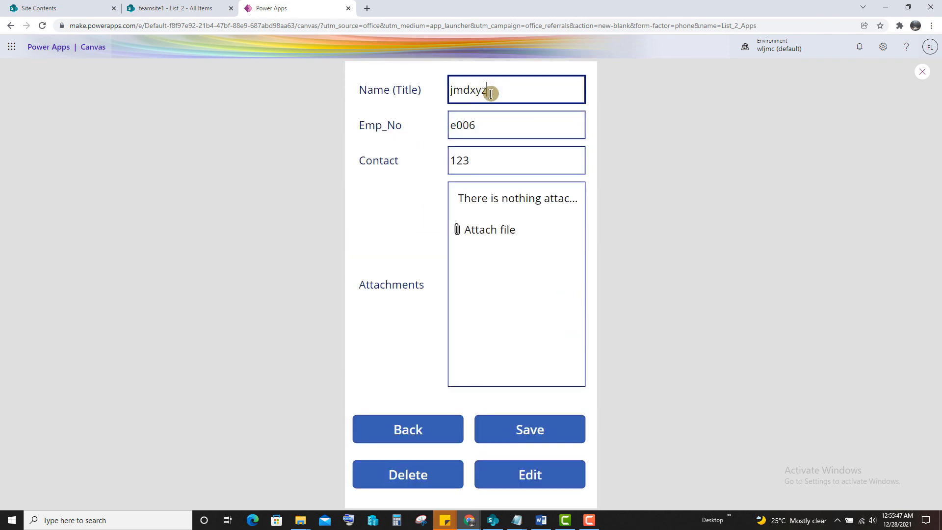
{"action": "left_click", "coordinate": [175, 8]}
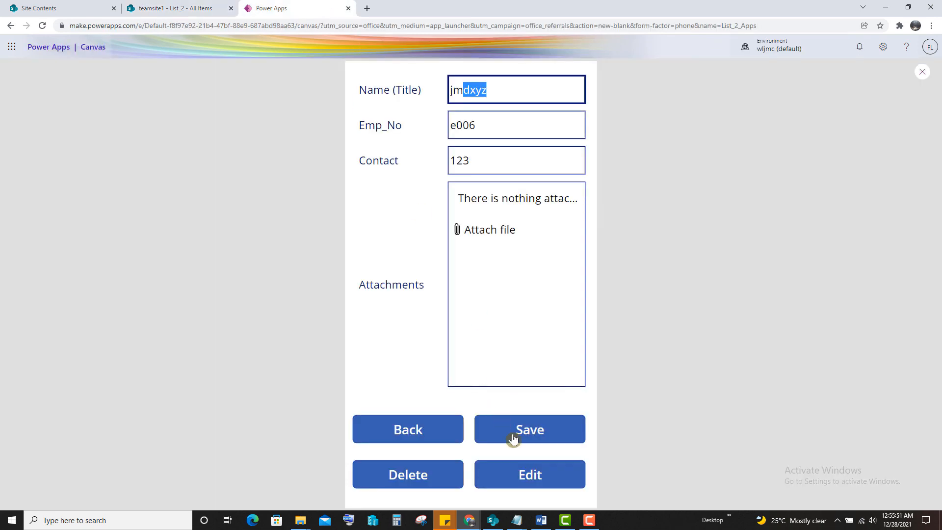
{"action": "left_click", "coordinate": [529, 429]}
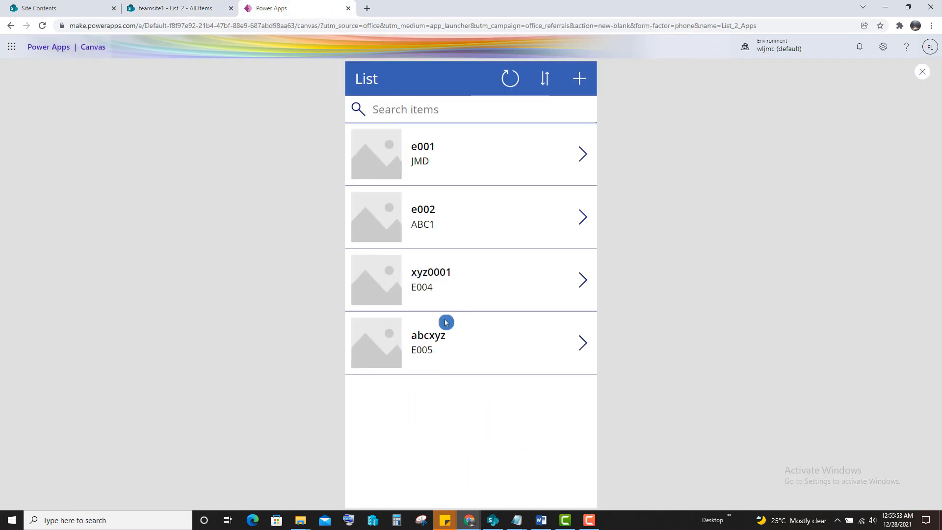
Refresh SharePoint List_2 to confirm jmdxyz is gone, then return to the editor.
{"action": "left_click", "coordinate": [175, 8]}
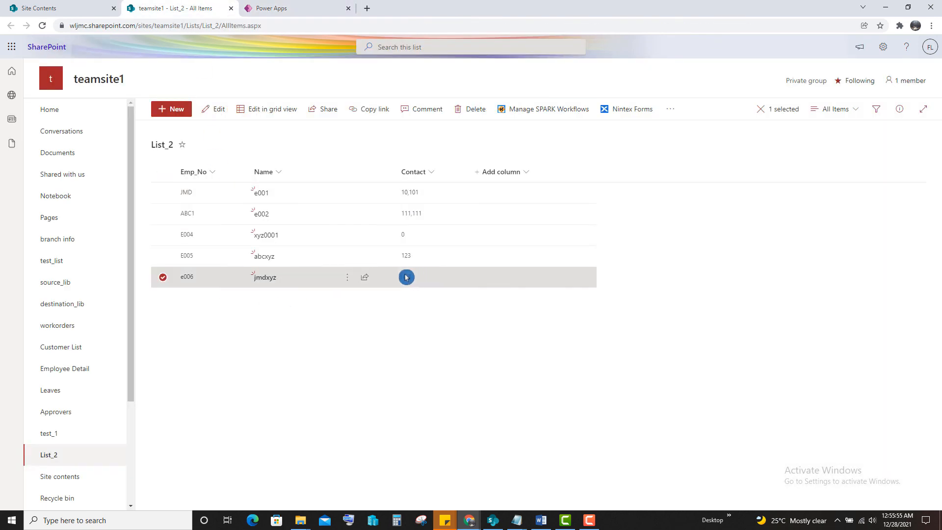
{"action": "left_click", "coordinate": [406, 276]}
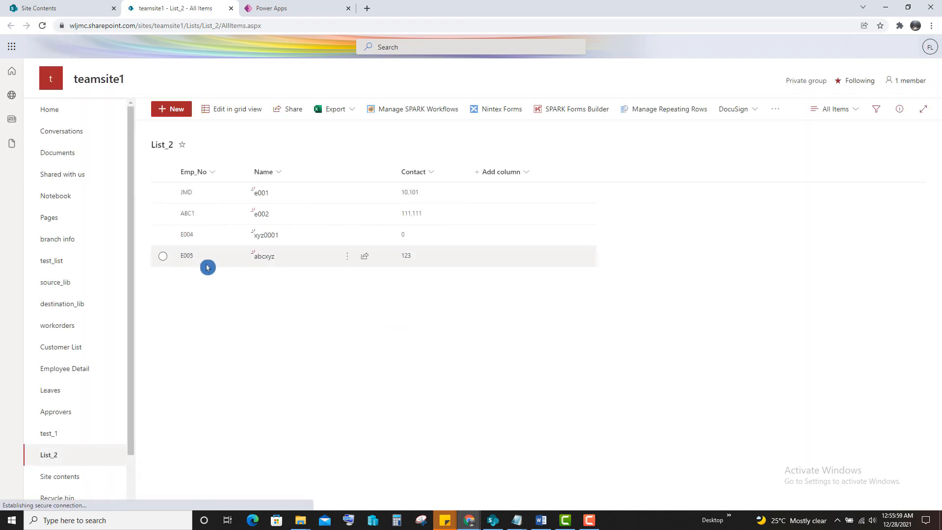
{"action": "left_click", "coordinate": [296, 8]}
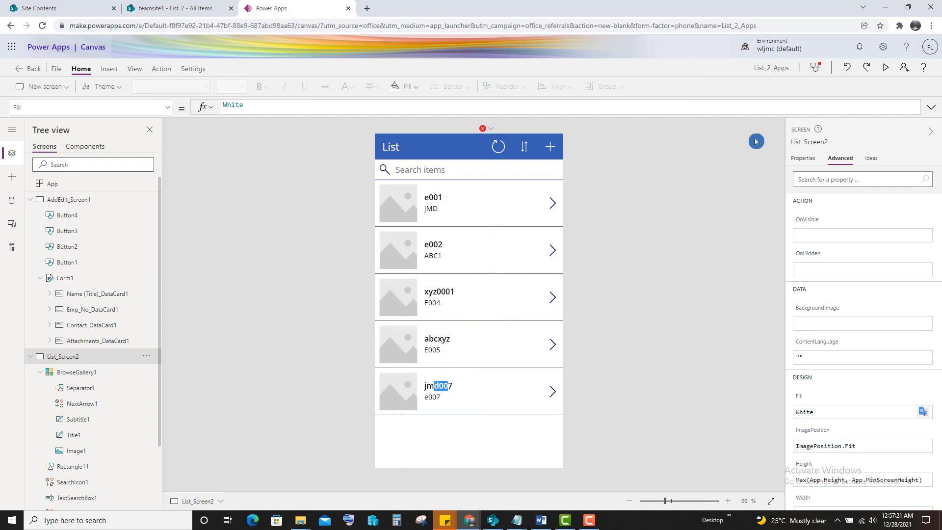
{"action": "mouse_move", "coordinate": [905, 71]}
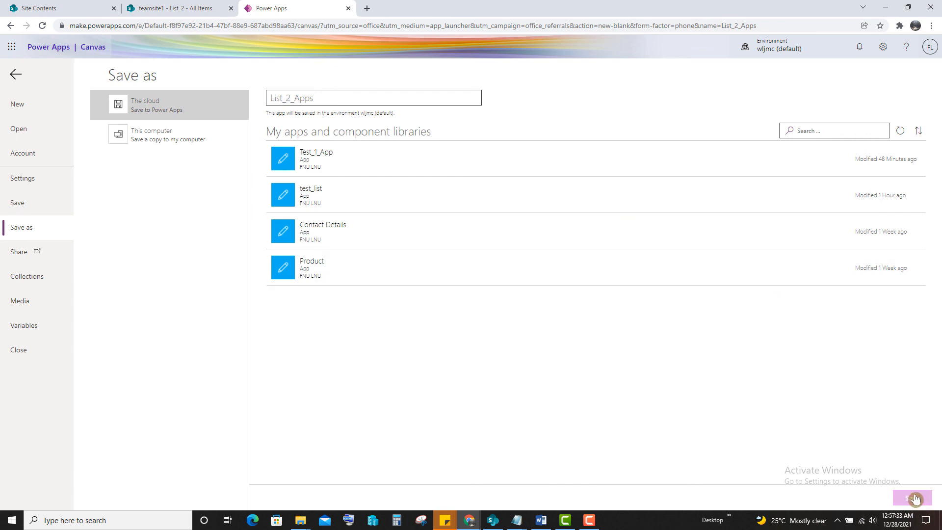
Save List_2_Apps to the cloud and view its Share permissions before resuming editing.
{"action": "left_click", "coordinate": [913, 498]}
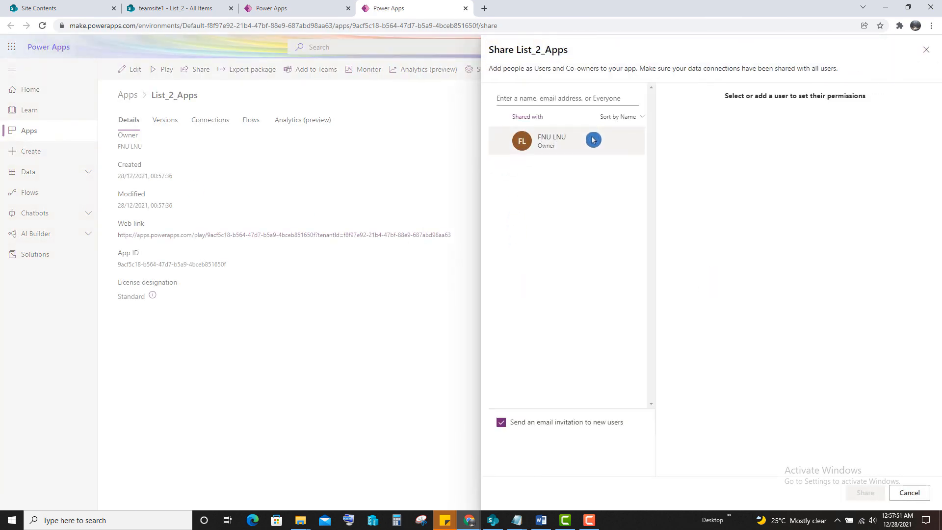
{"action": "left_click", "coordinate": [566, 98]}
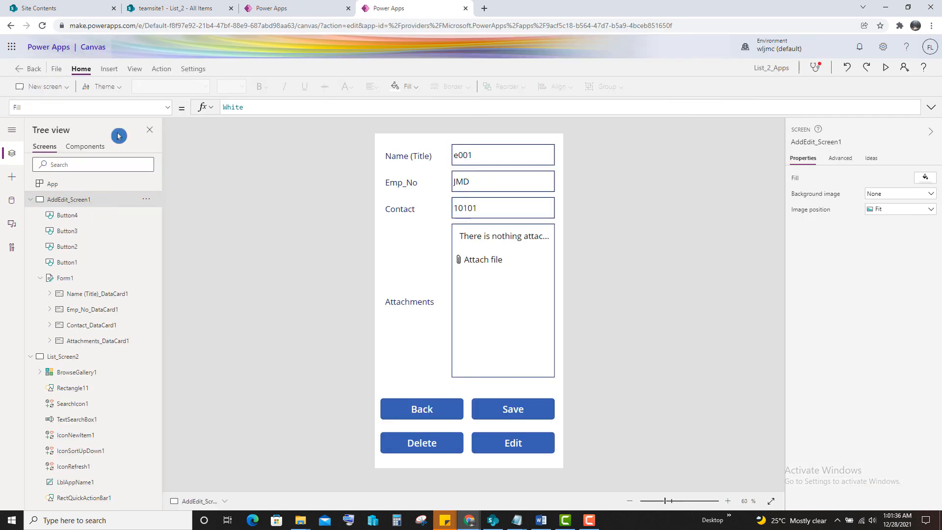
Try the Coral theme, then apply the Office Purple theme to the app.
{"action": "left_click", "coordinate": [103, 87]}
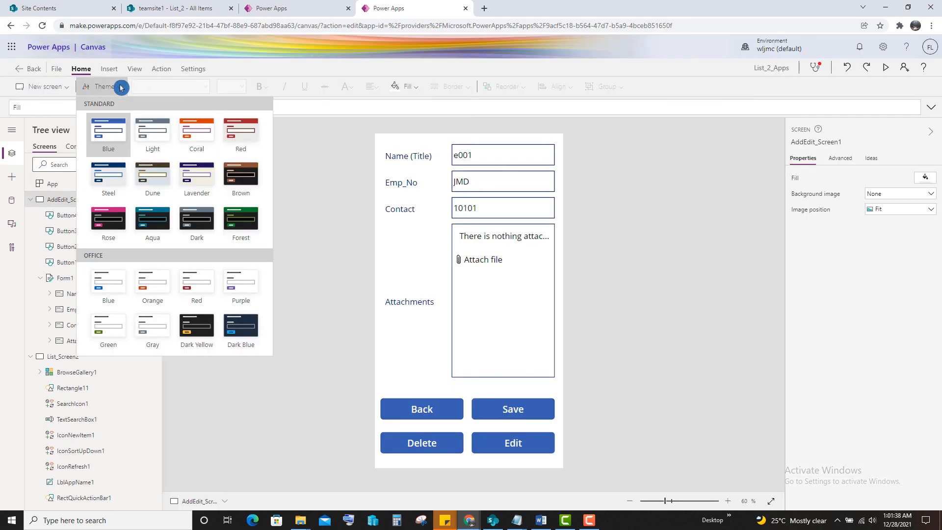
{"action": "mouse_move", "coordinate": [196, 131]}
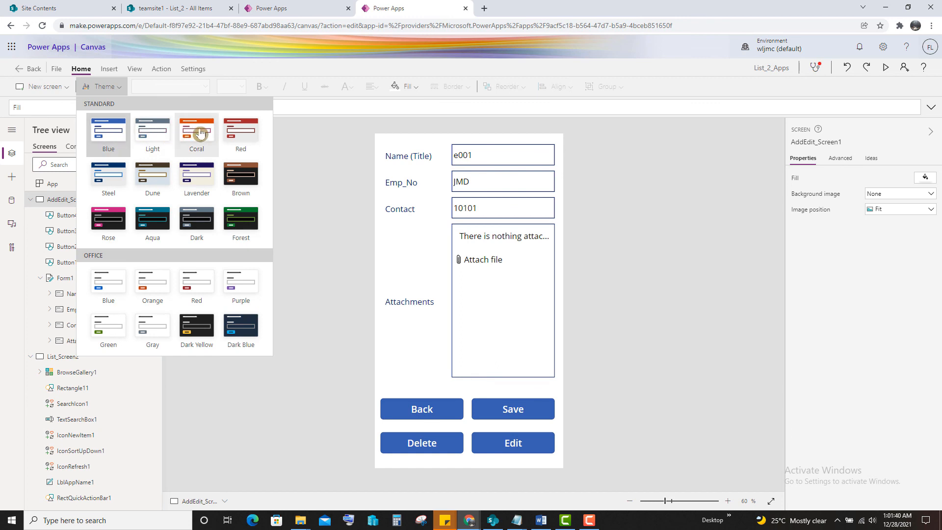
{"action": "left_click", "coordinate": [196, 127]}
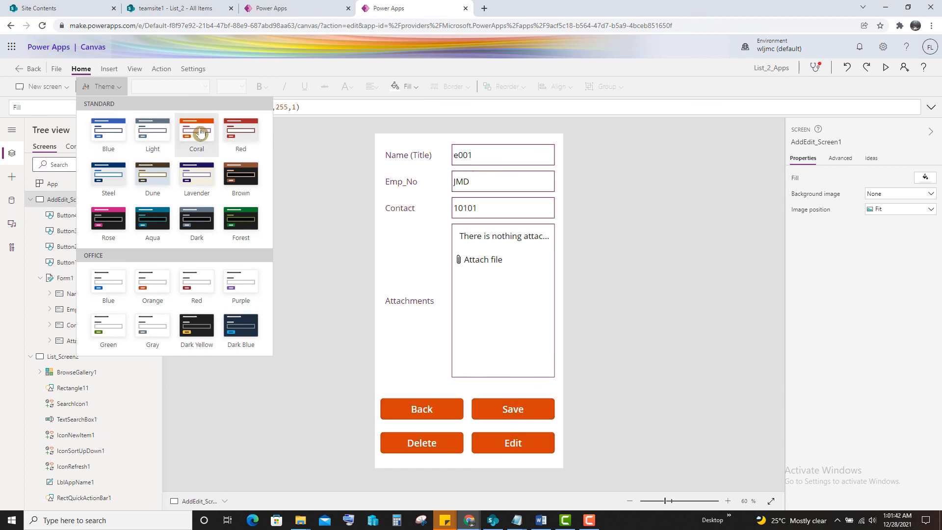
{"action": "mouse_move", "coordinate": [196, 175]}
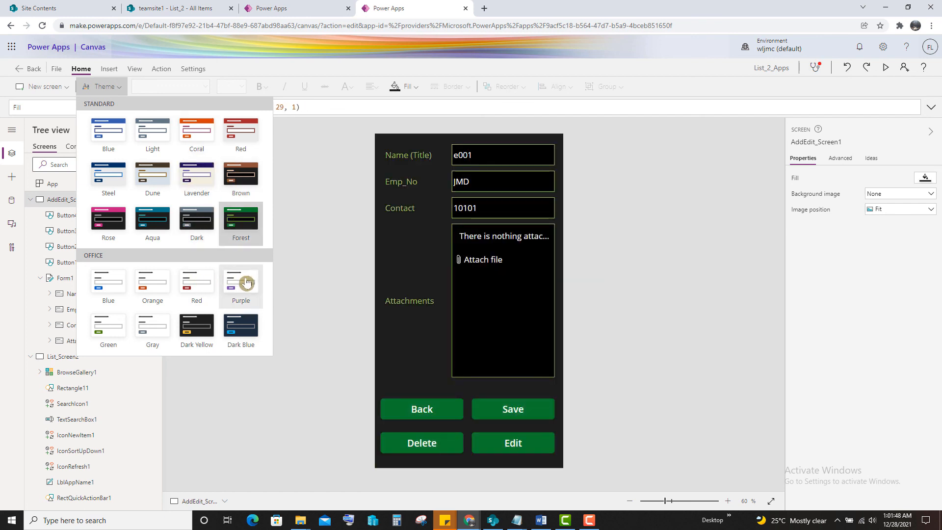
{"action": "left_click", "coordinate": [240, 280]}
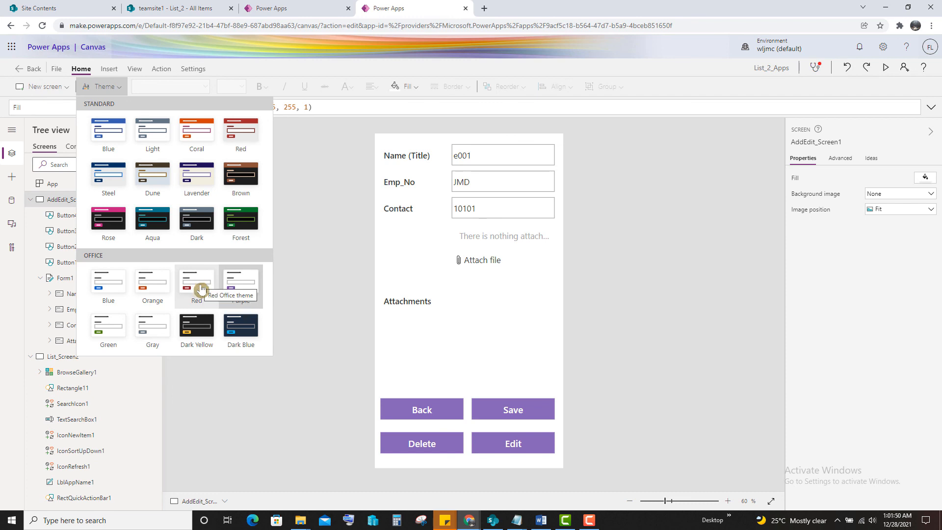
{"action": "left_click", "coordinate": [421, 409]}
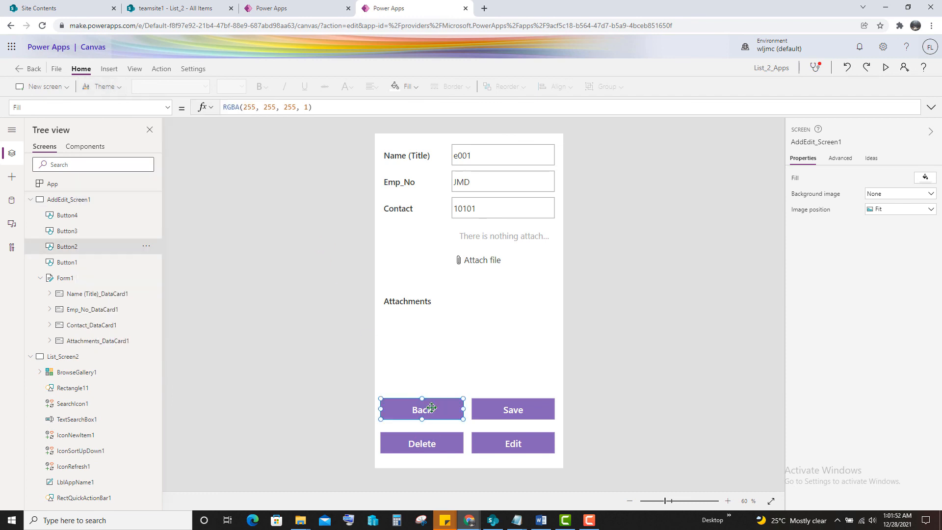